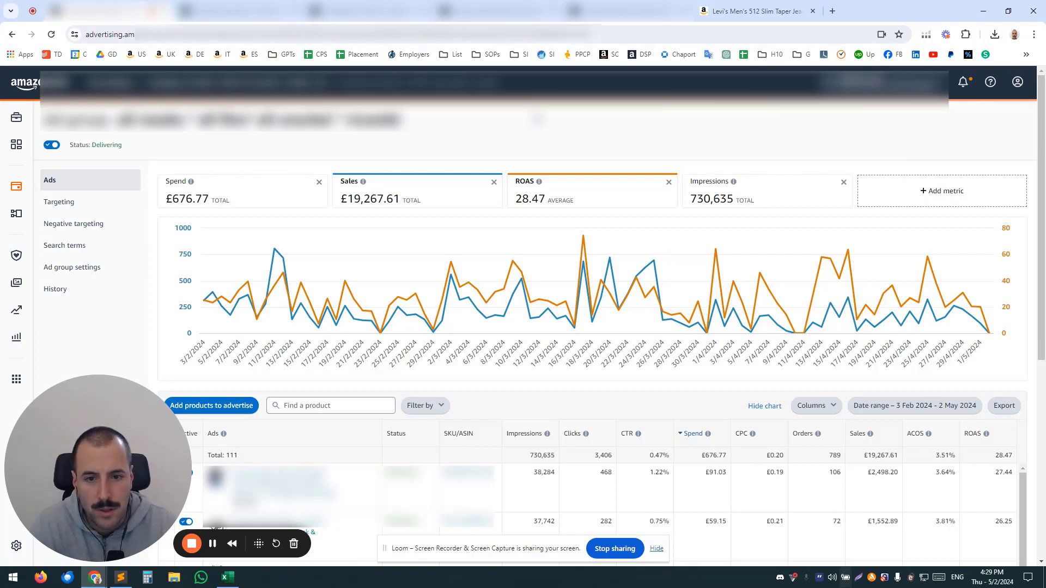
mouse_move(498, 132)
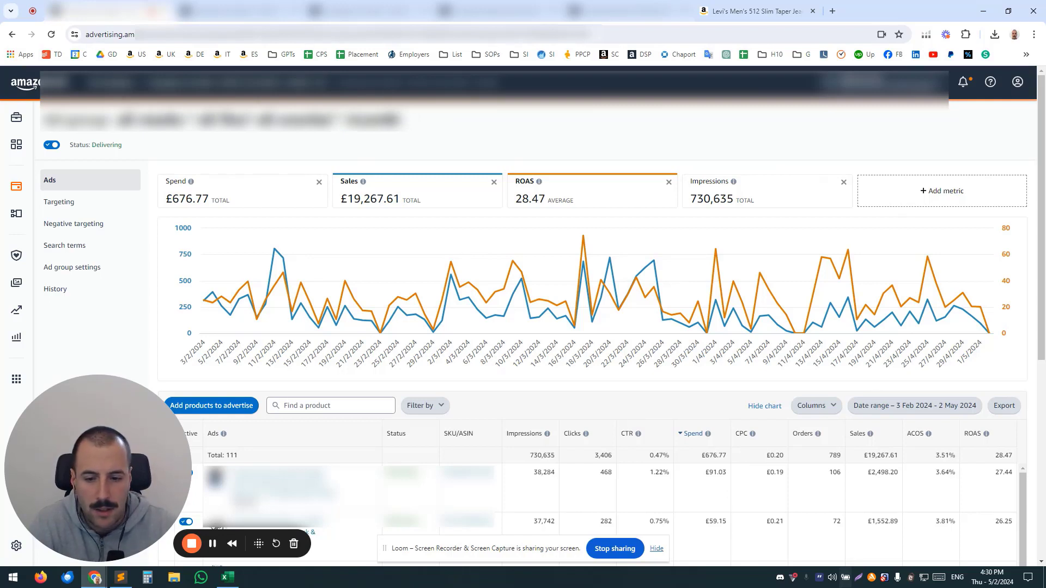
mouse_move(465, 140)
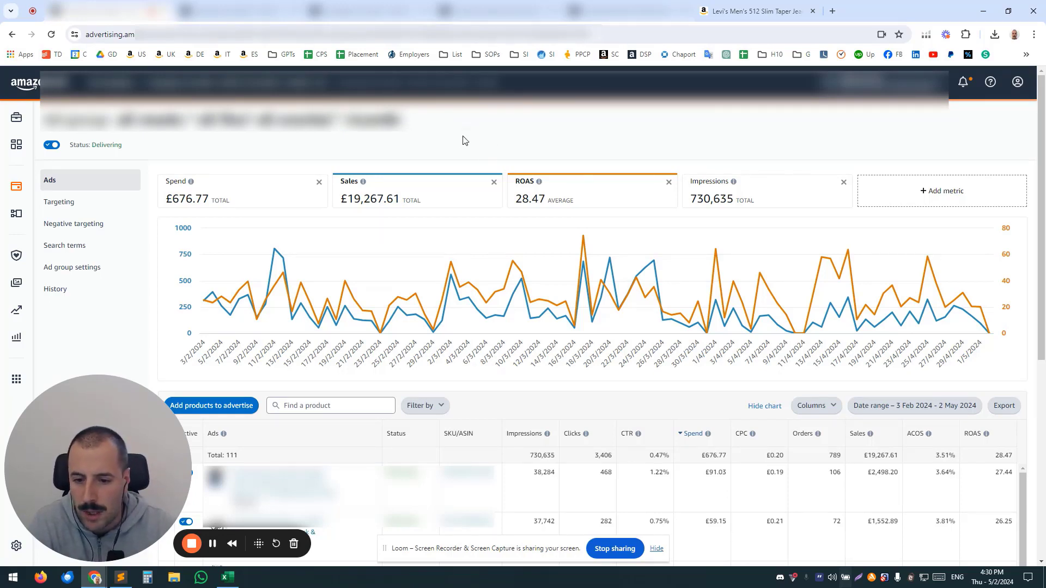
mouse_move(453, 280)
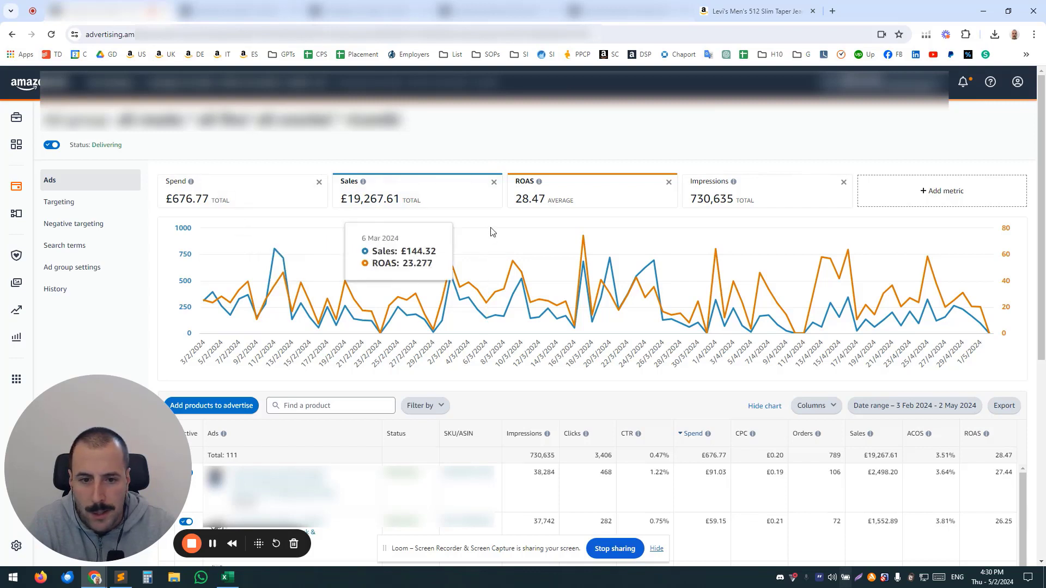
mouse_move(468, 283)
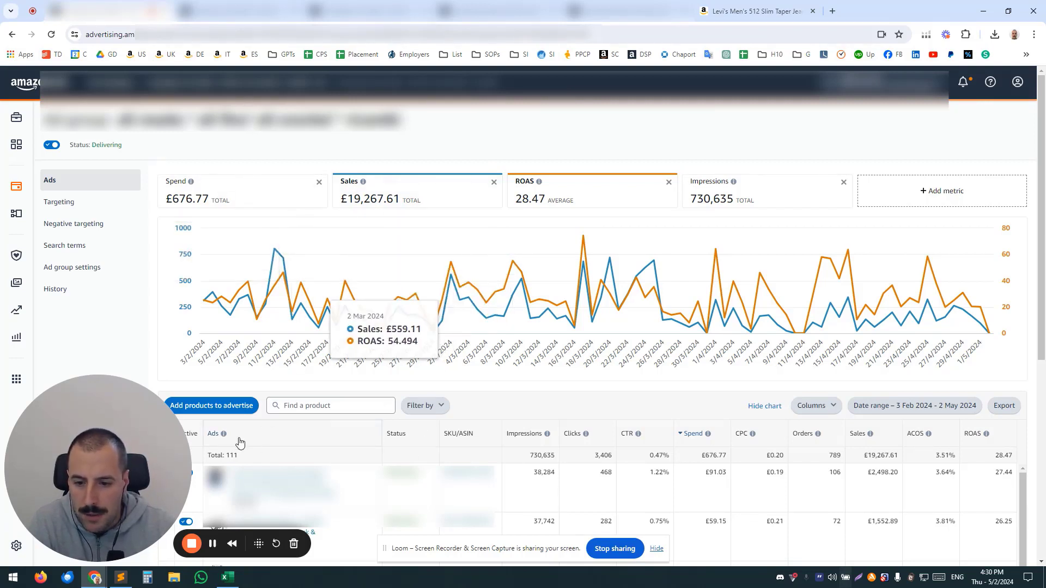
mouse_move(222, 357)
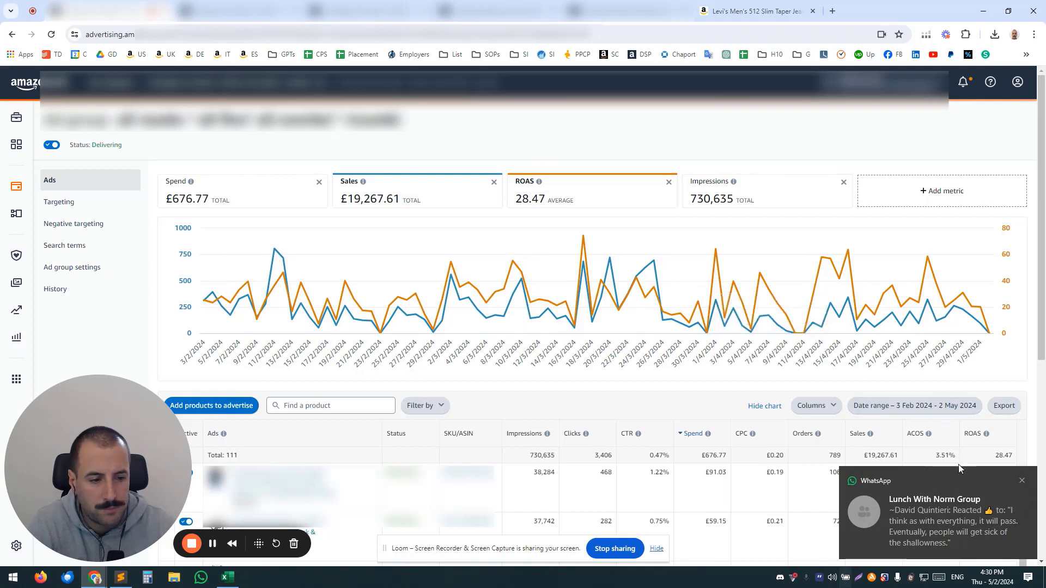
mouse_move(926, 301)
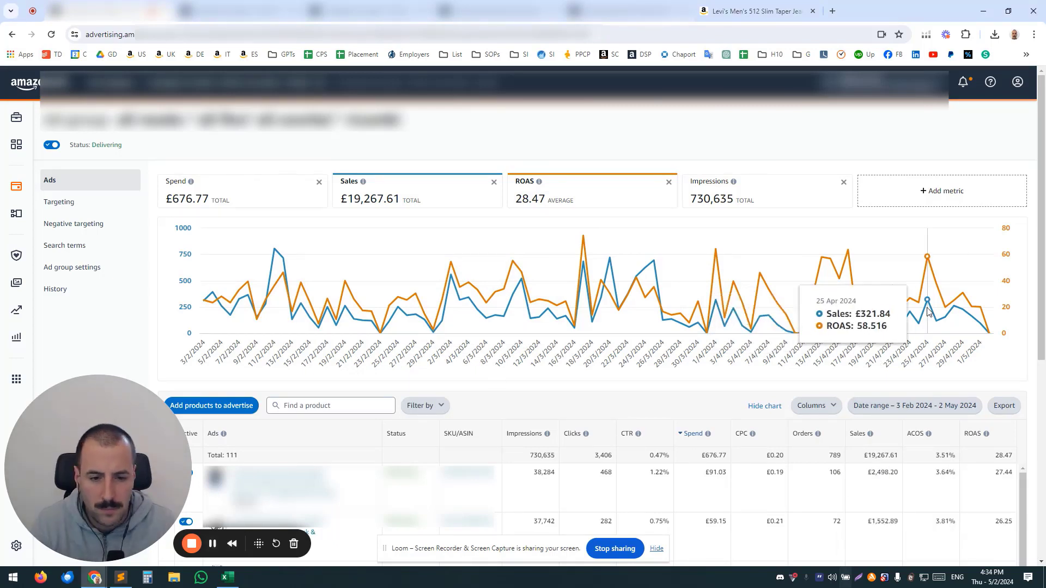
mouse_move(1026, 273)
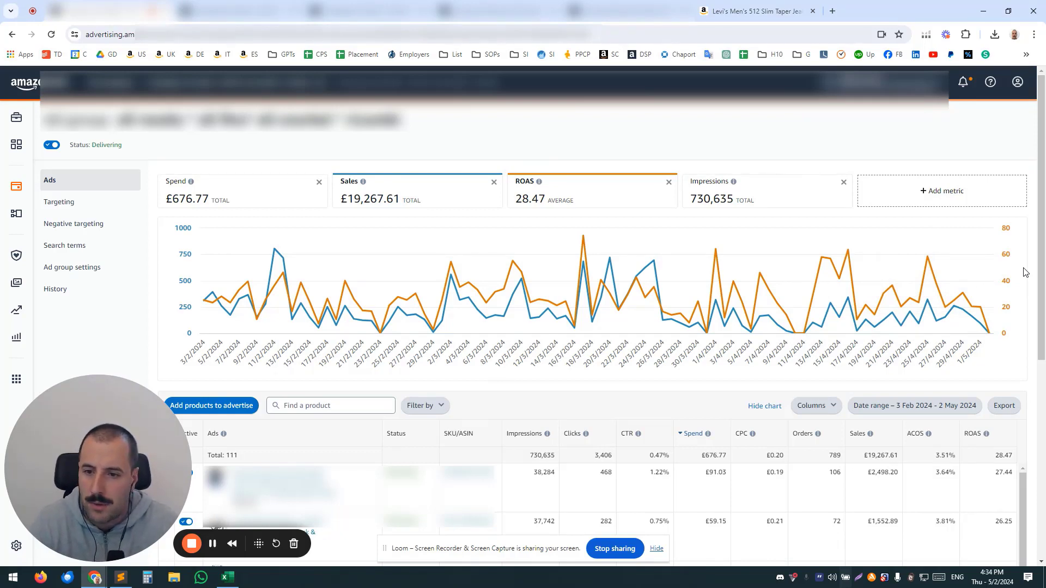
mouse_move(981, 307)
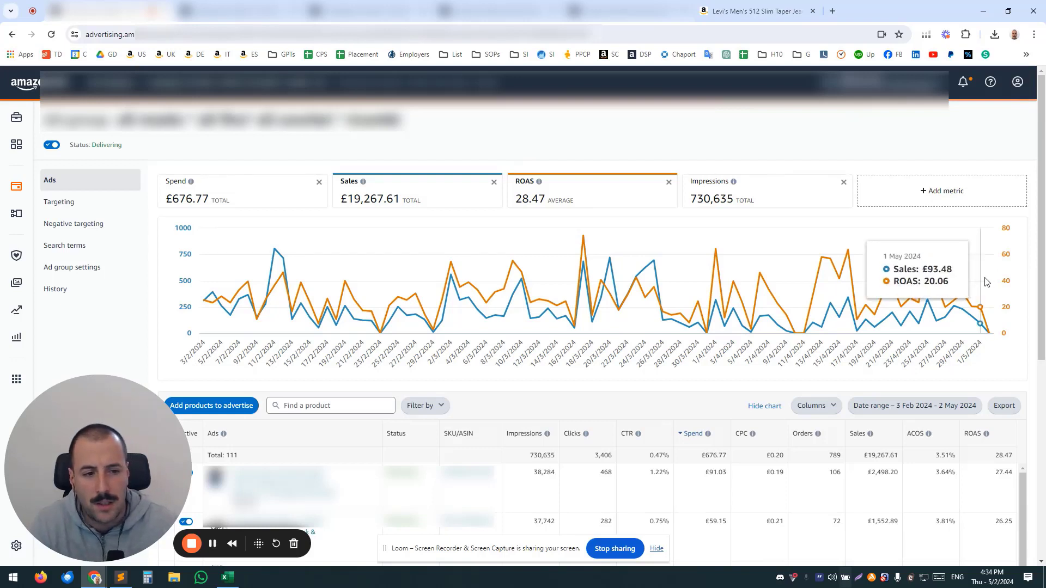
mouse_move(1033, 255)
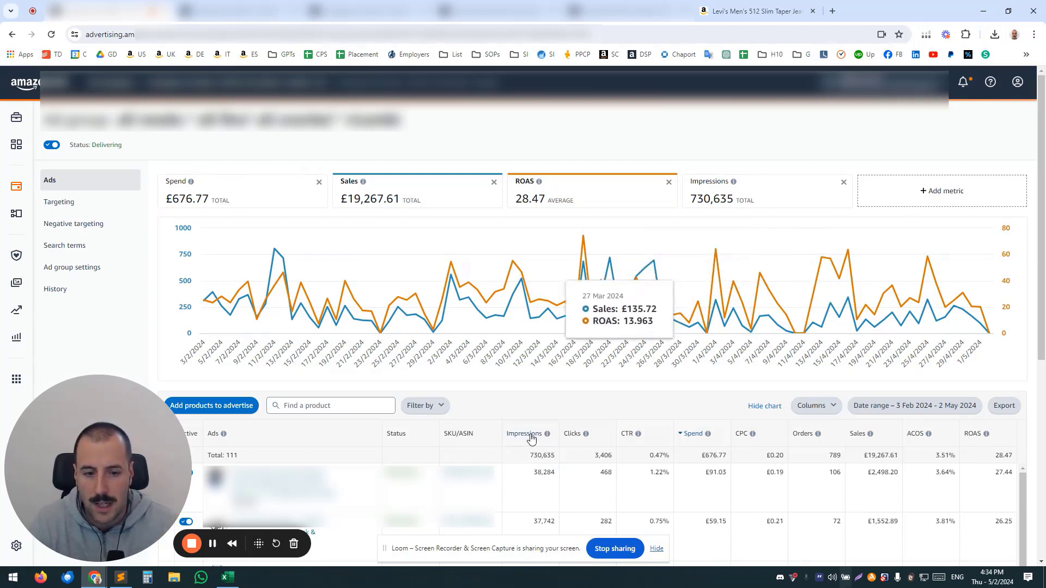
mouse_move(617, 409)
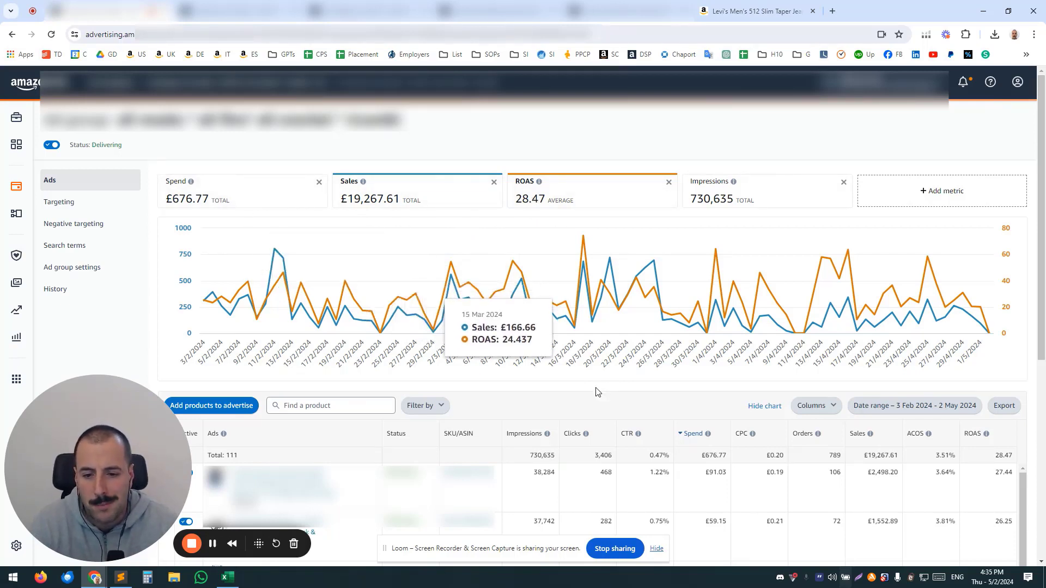
mouse_move(64, 246)
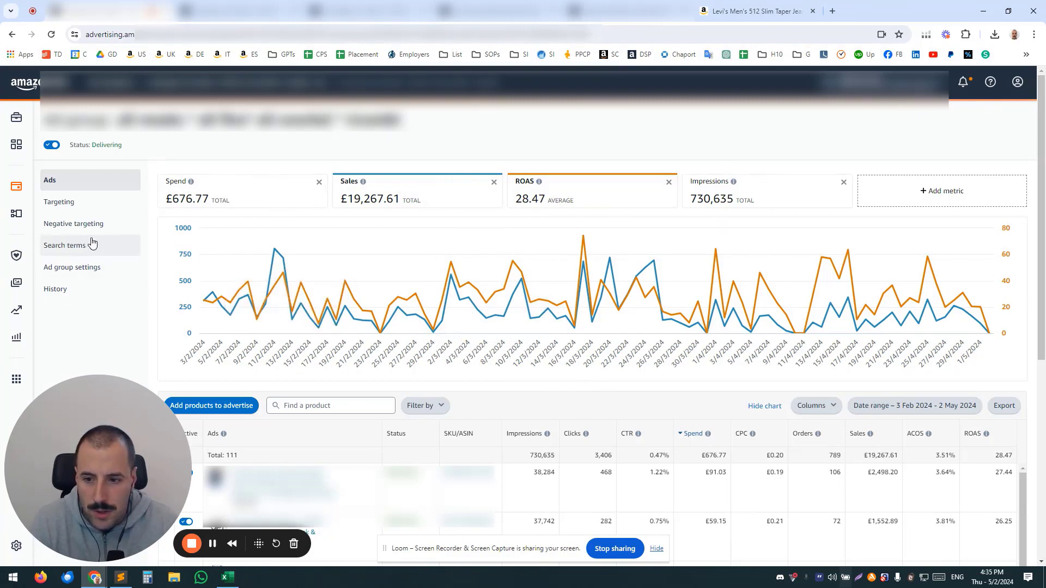
mouse_move(554, 394)
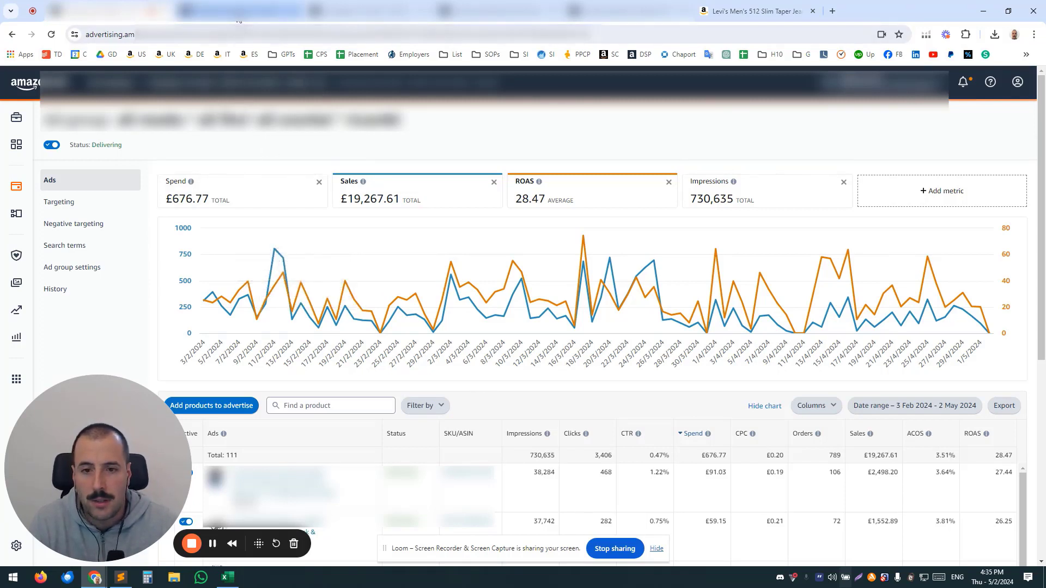
Show the four automatic targeting groups — close match, loose match, substitutes, complements — with bids
left_click(59, 202)
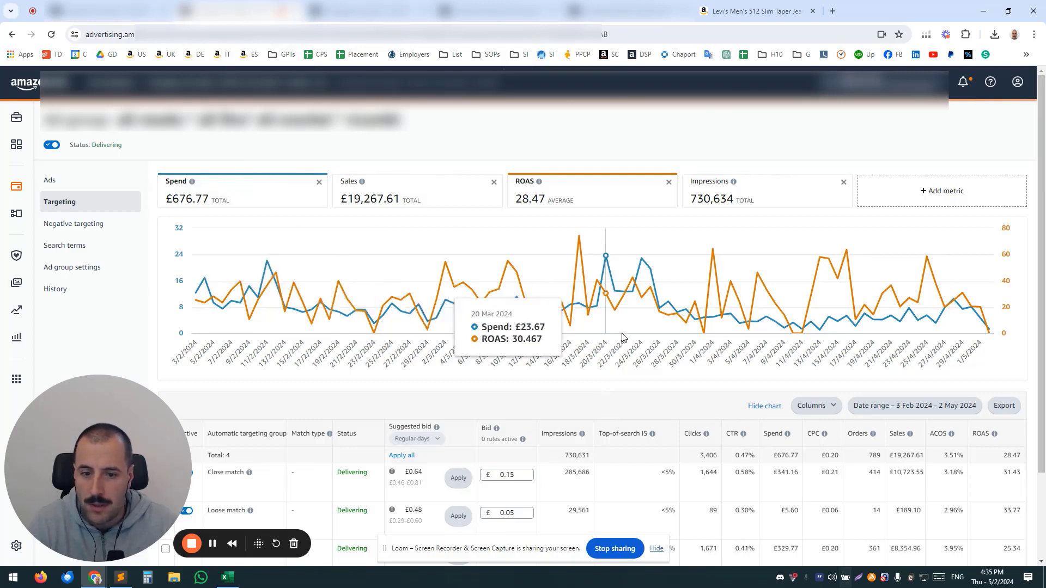
scroll("down", 3)
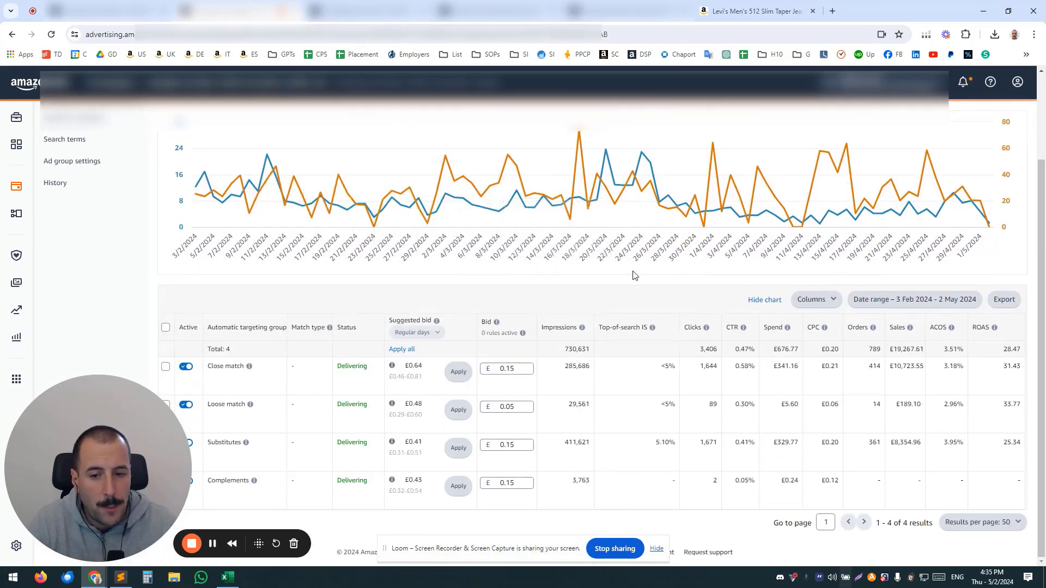
mouse_move(588, 294)
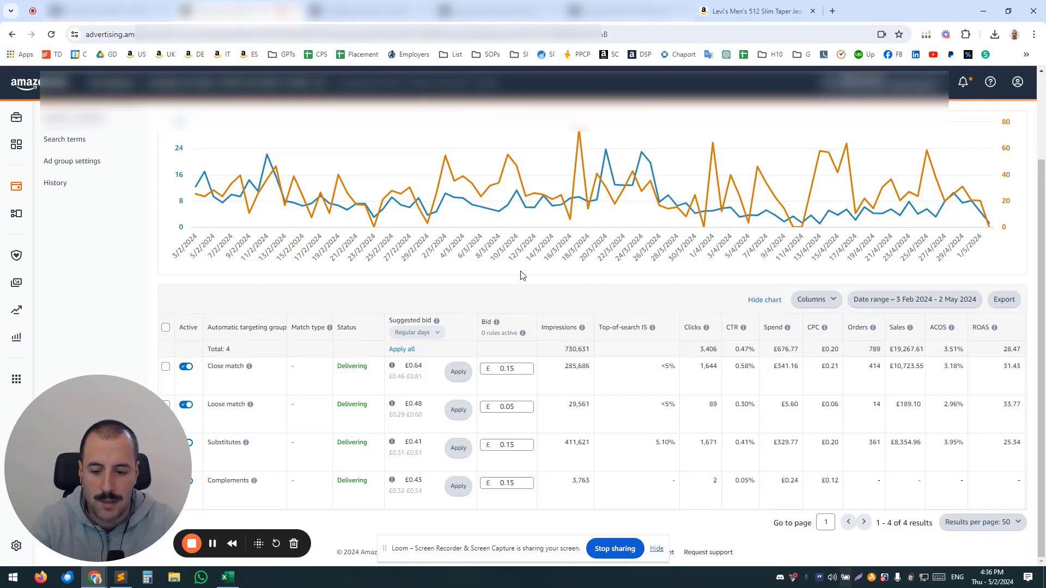
mouse_move(539, 290)
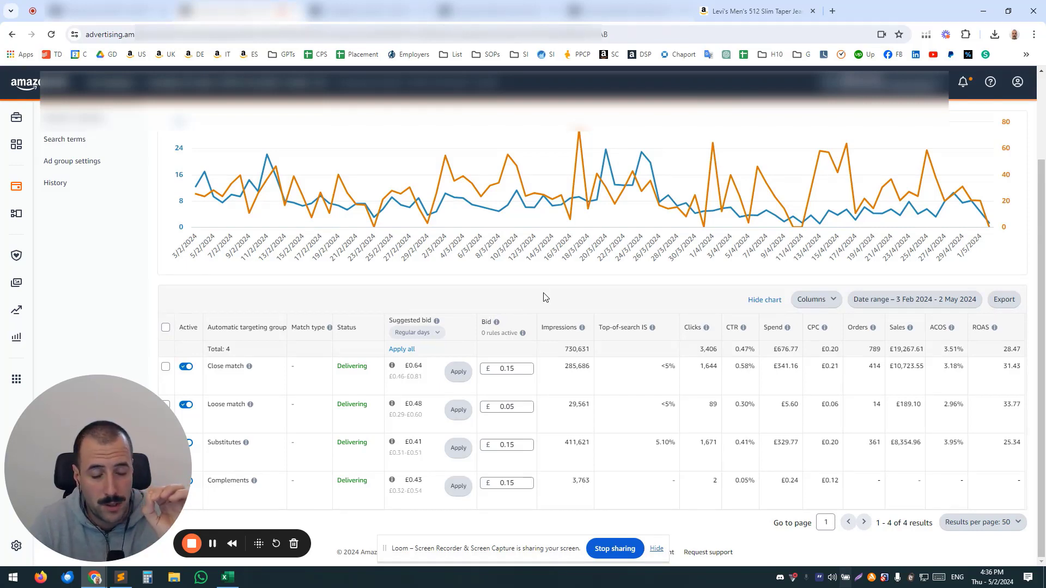
mouse_move(743, 398)
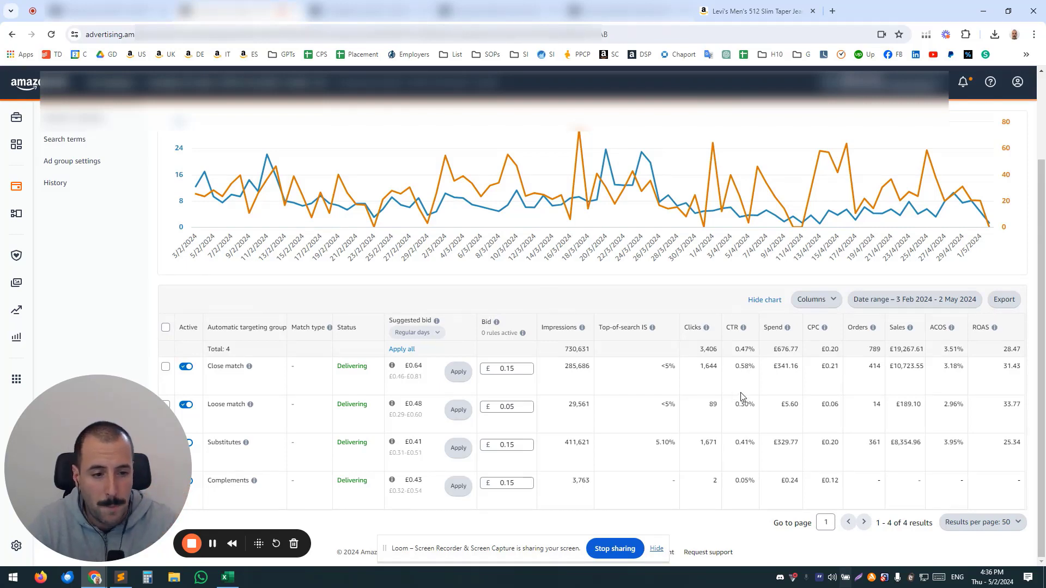
mouse_move(771, 379)
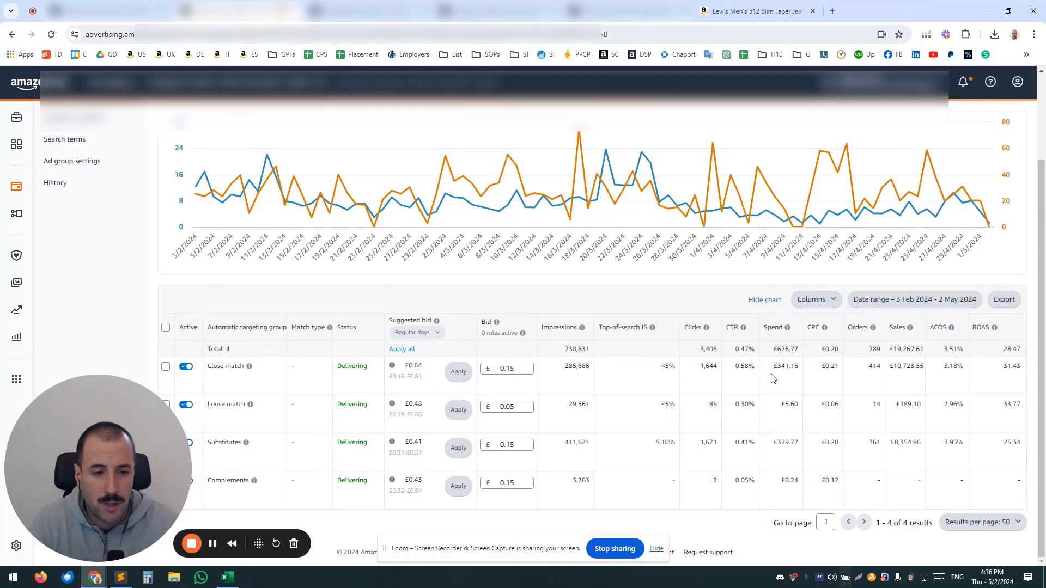
mouse_move(773, 372)
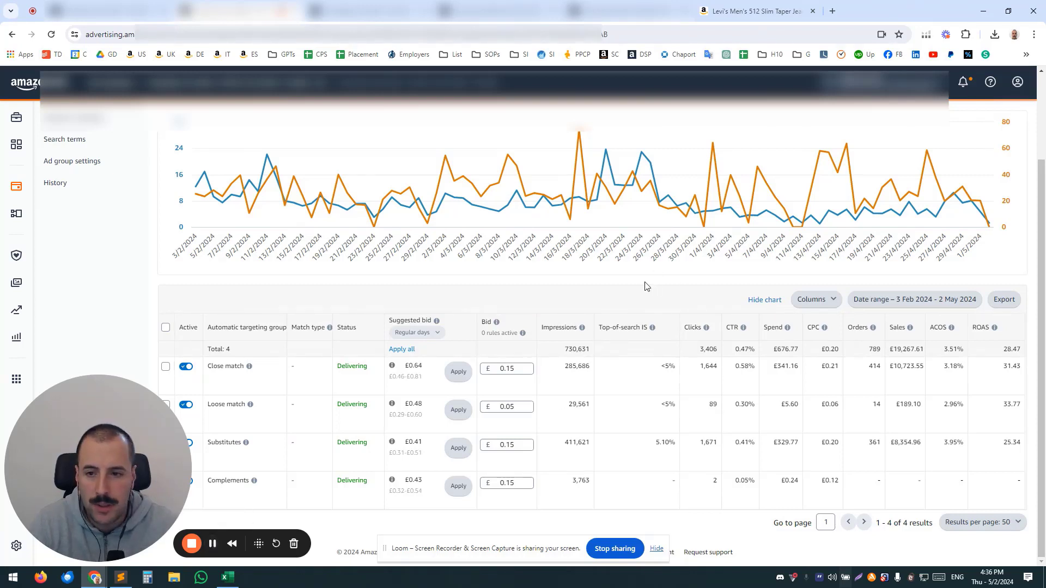
mouse_move(584, 266)
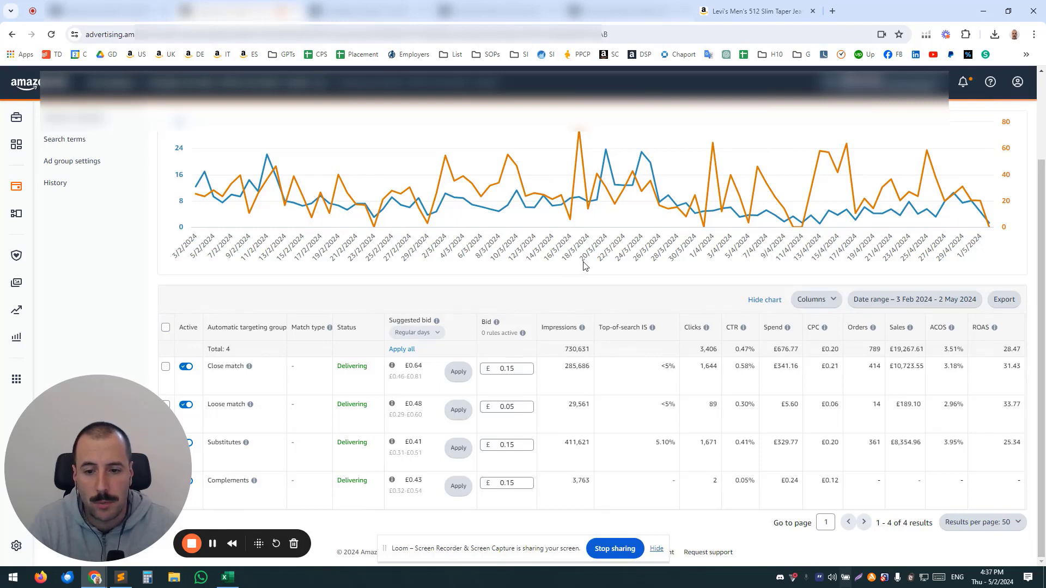
mouse_move(282, 502)
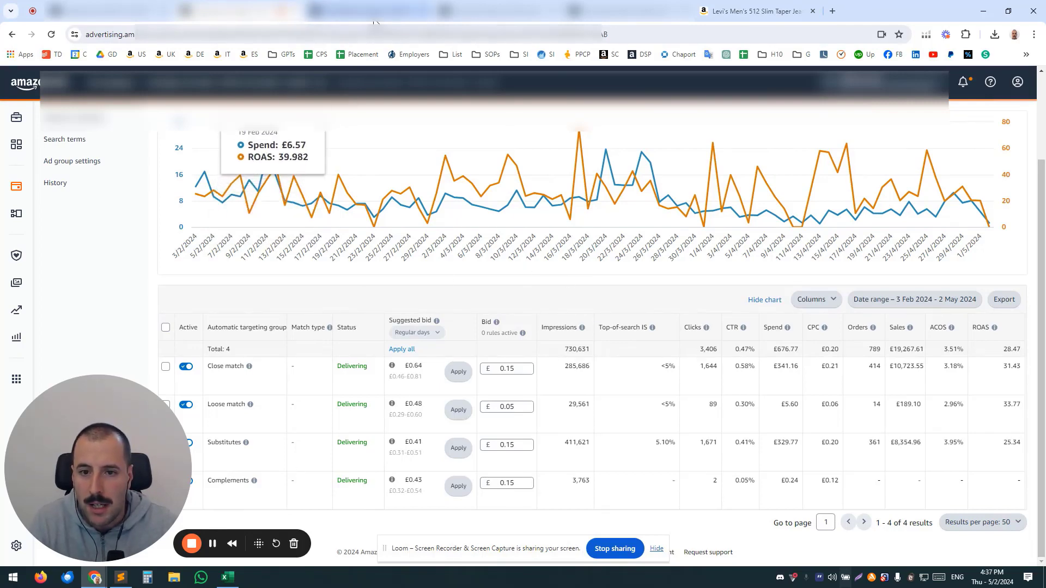
left_click(63, 202)
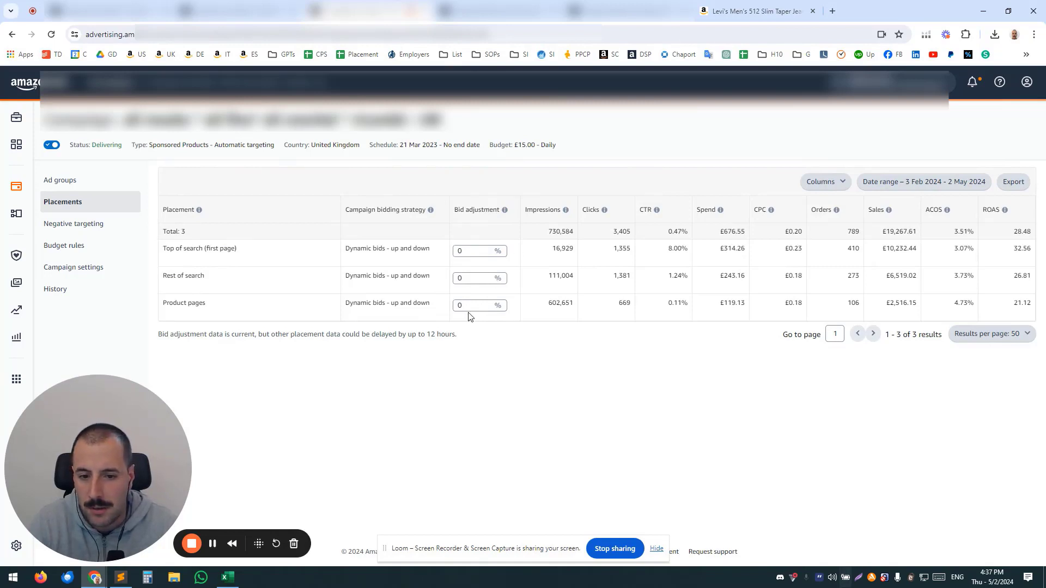
mouse_move(485, 234)
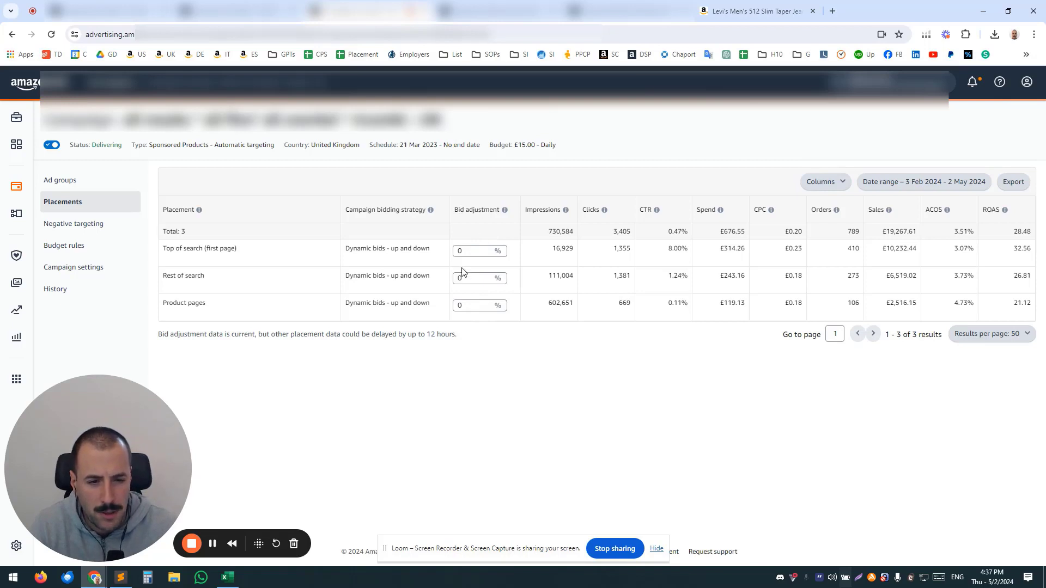
mouse_move(504, 310)
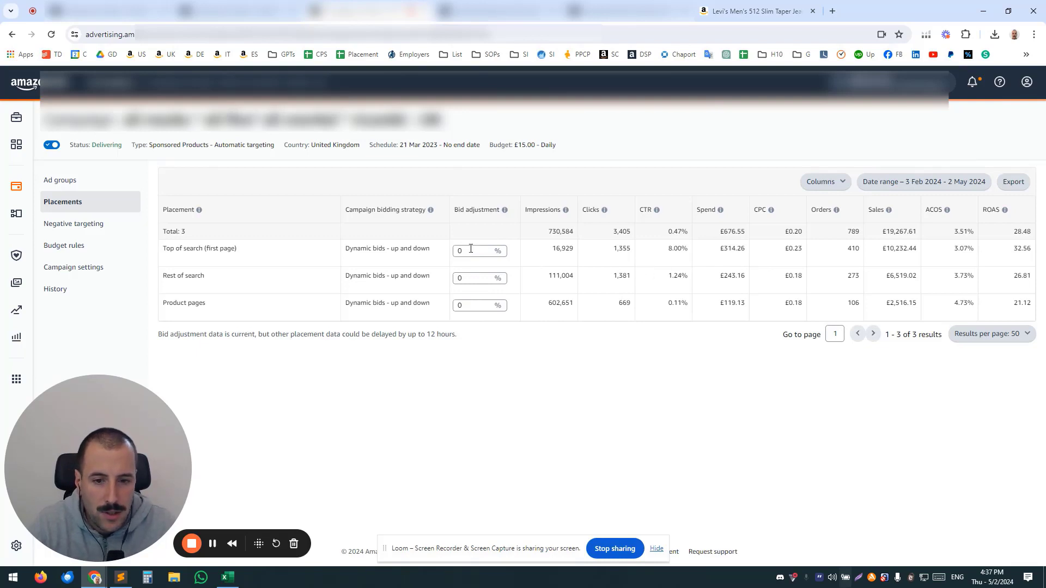
mouse_move(480, 248)
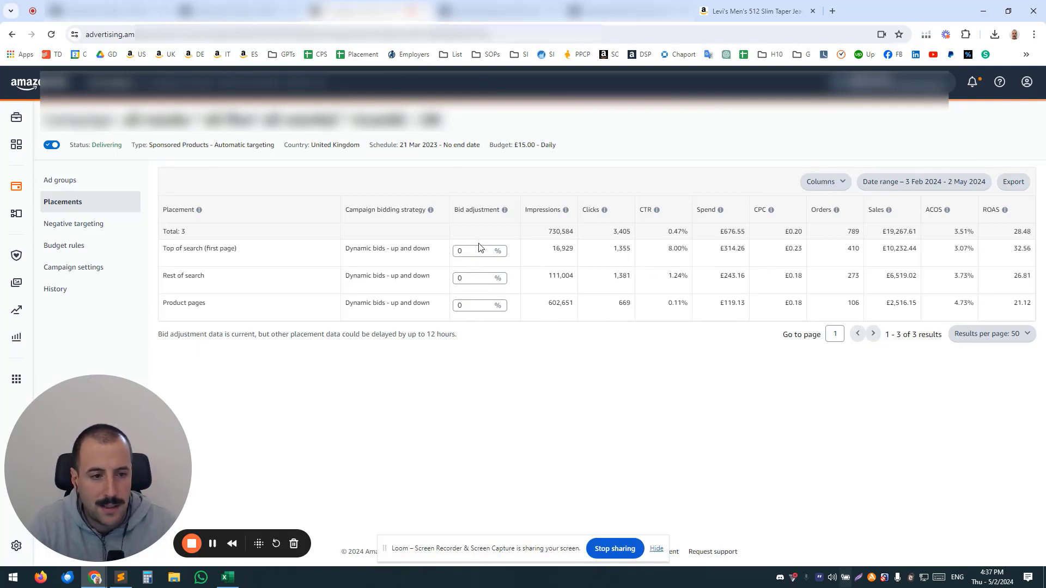
mouse_move(679, 320)
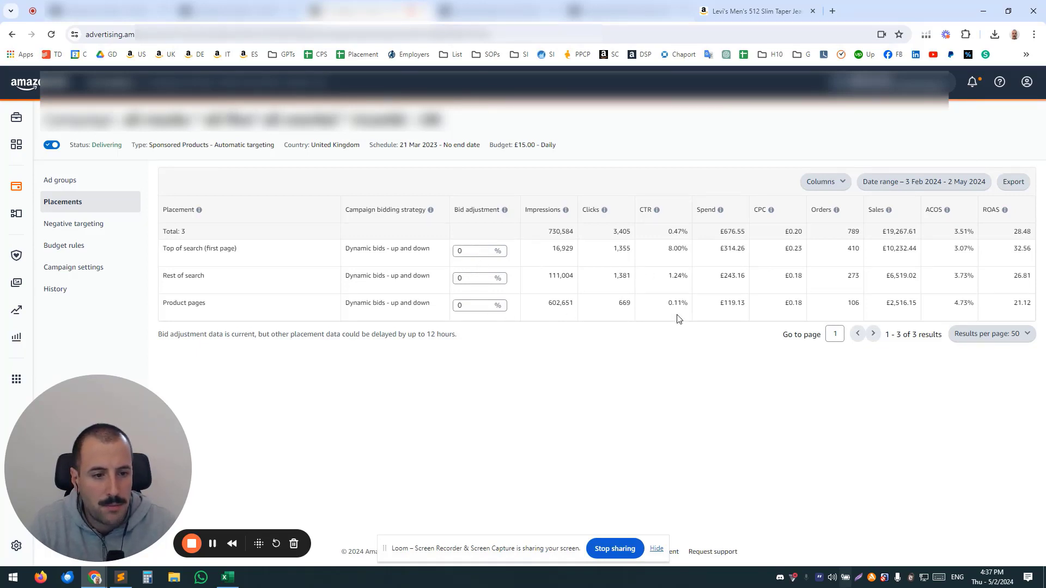
mouse_move(798, 264)
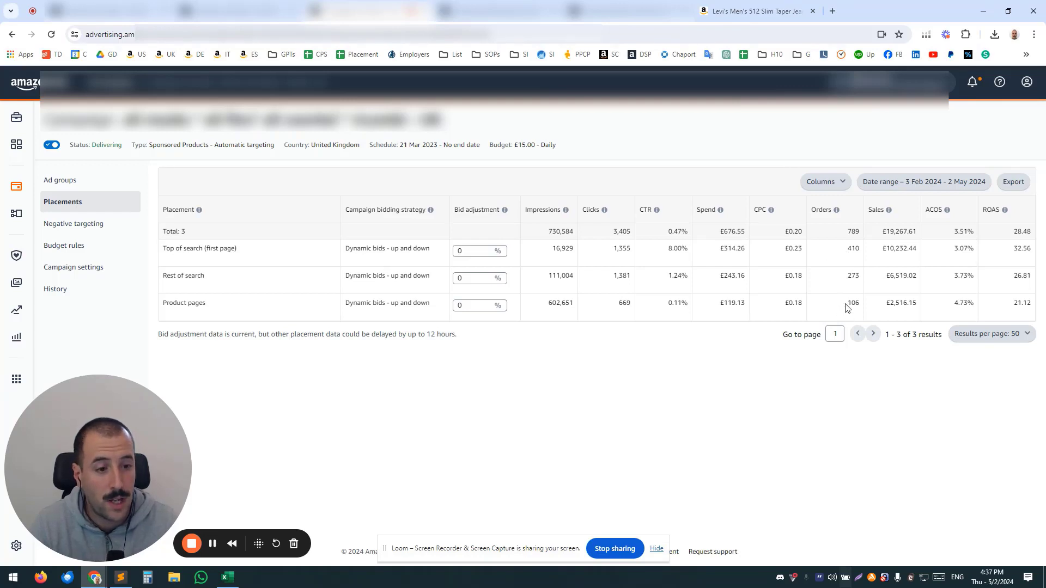
mouse_move(950, 250)
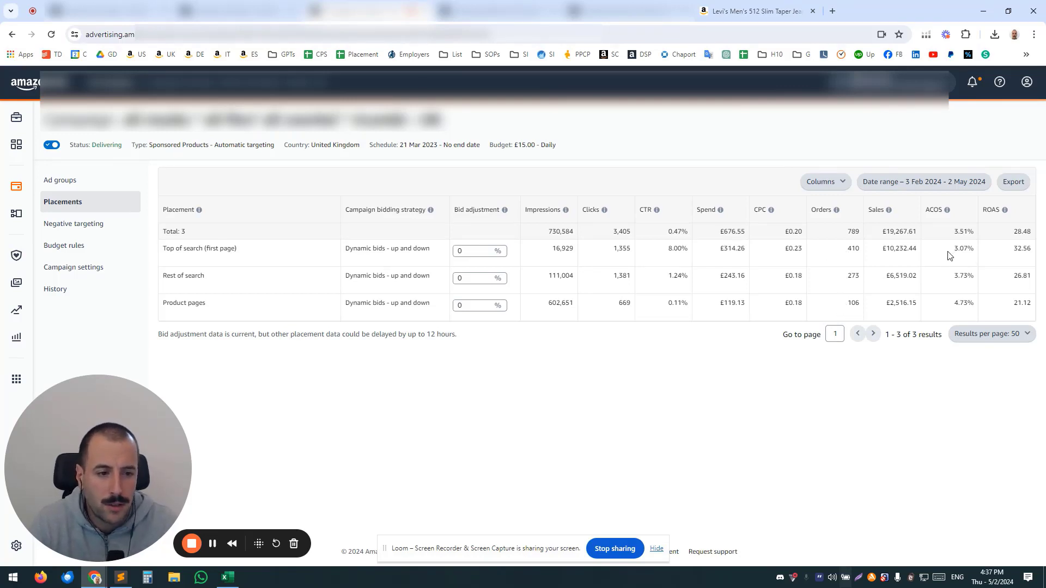
mouse_move(953, 274)
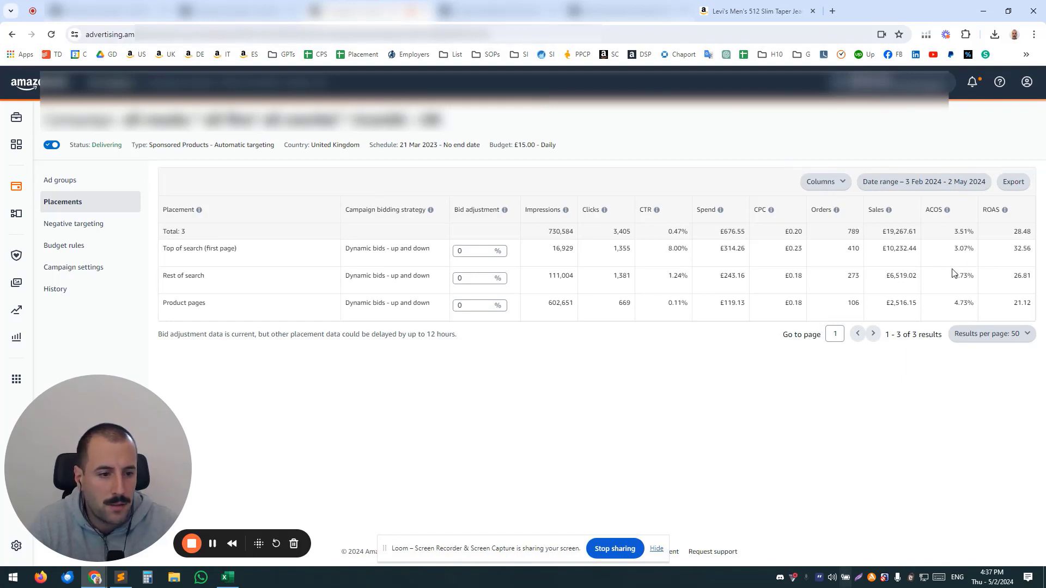
mouse_move(651, 298)
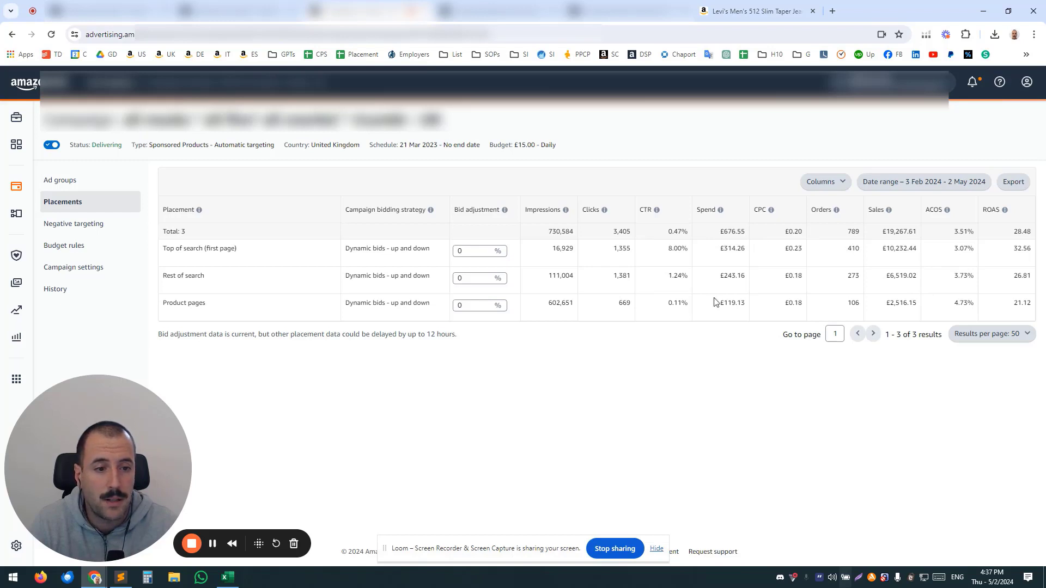
mouse_move(397, 420)
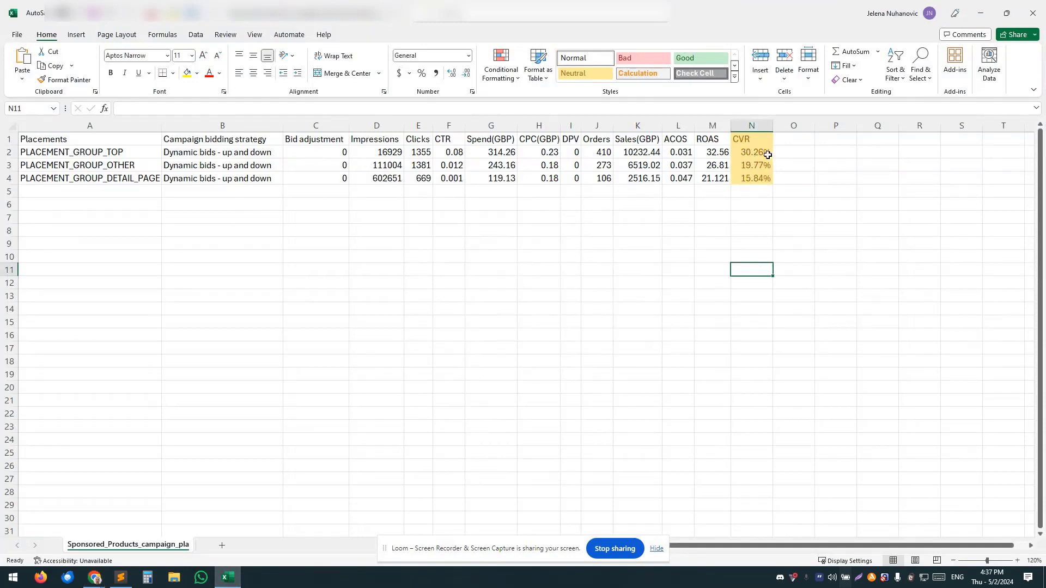
Inspect the CVR formulas (Orders/Clicks) giving 30.26%, 19.77% and 15.84%, then return to the report
left_click(751, 165)
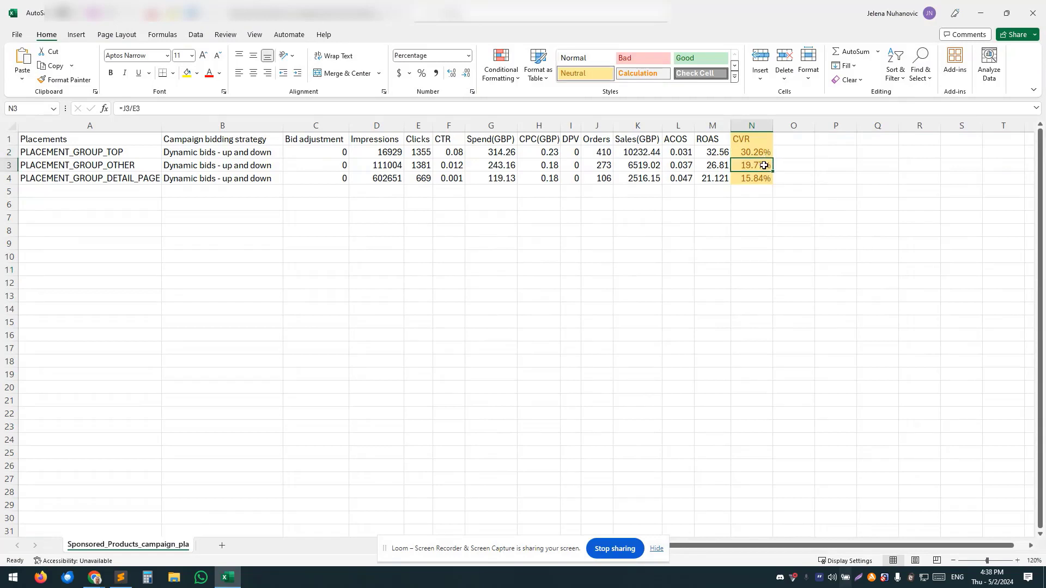
left_click(751, 177)
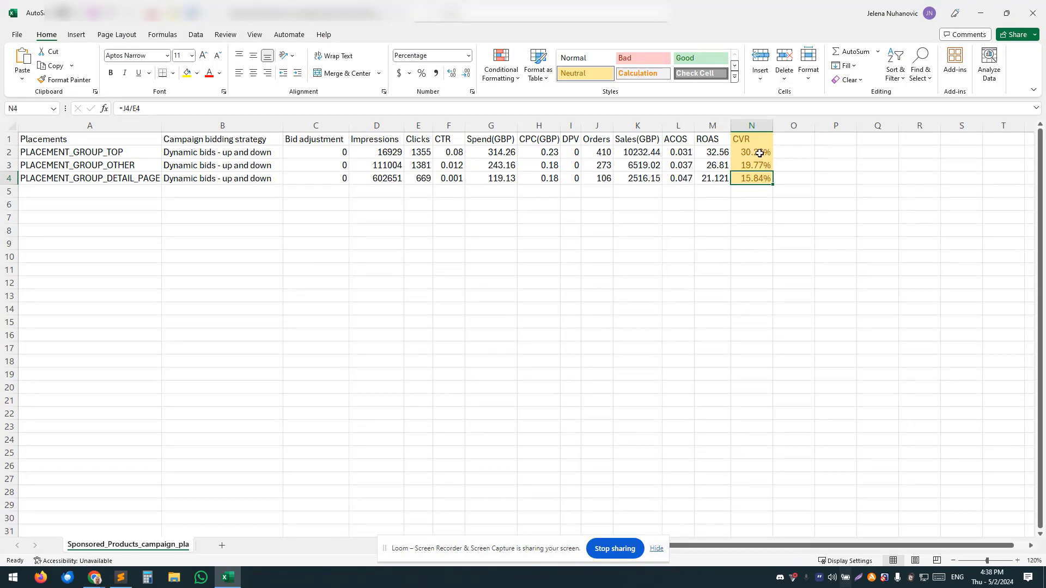
mouse_move(759, 154)
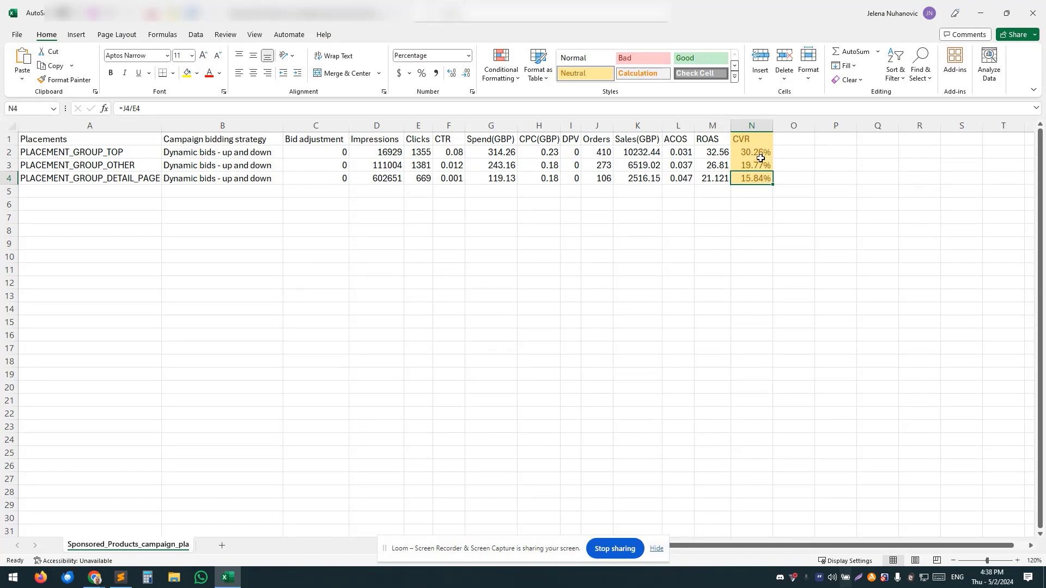
mouse_move(740, 213)
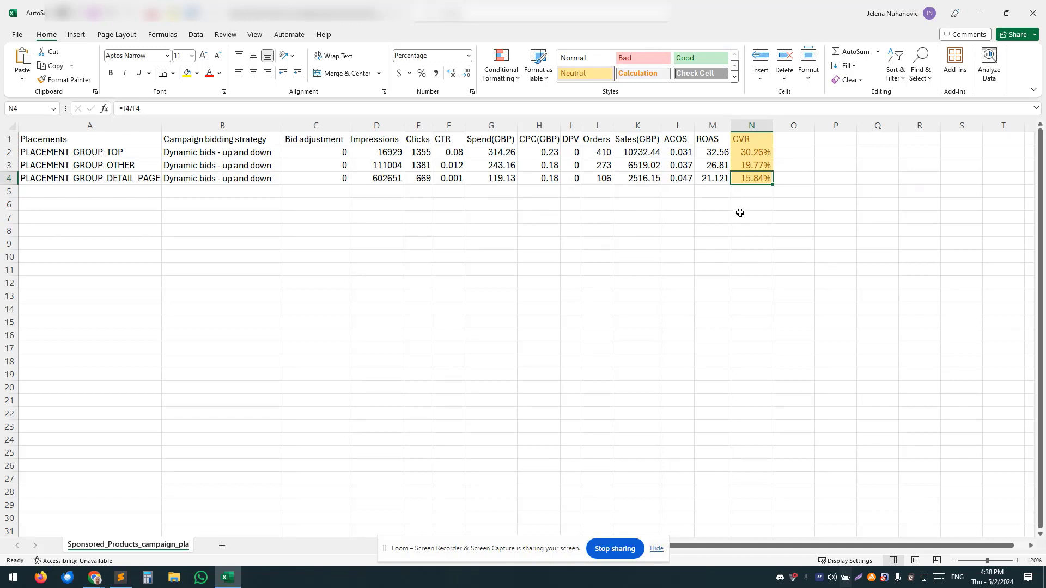
mouse_move(741, 211)
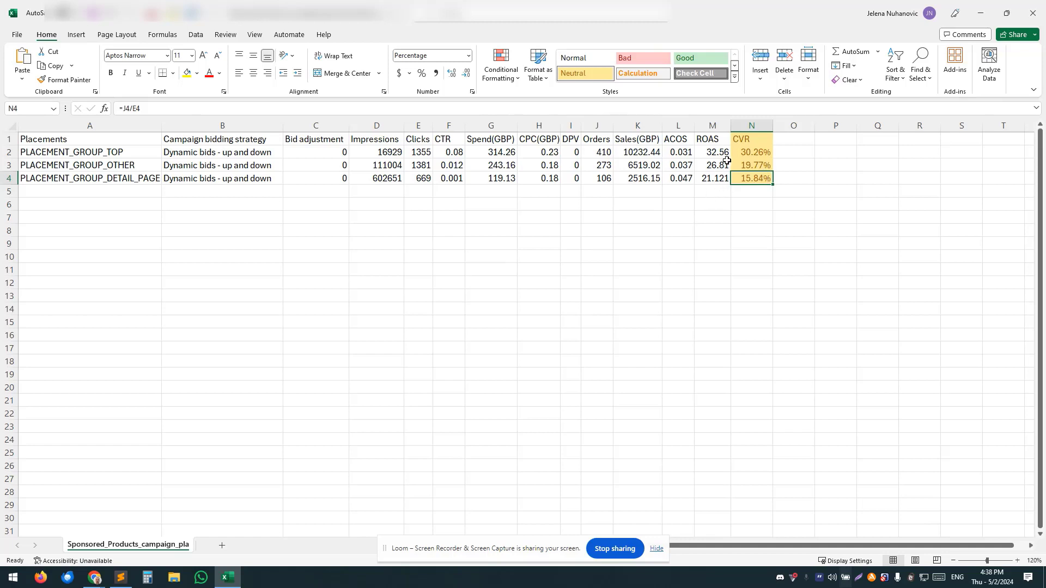
mouse_move(418, 241)
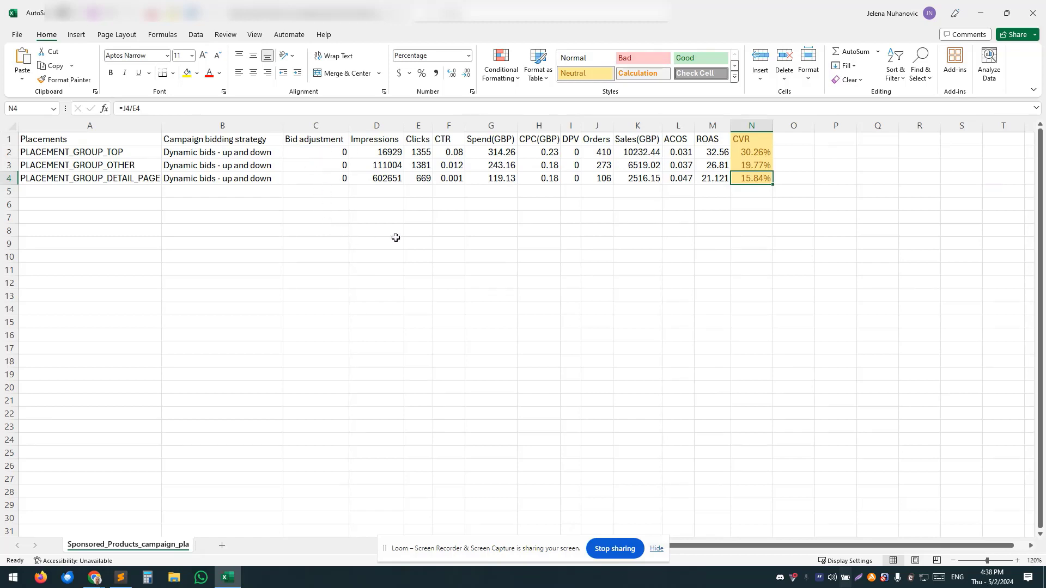
mouse_move(370, 275)
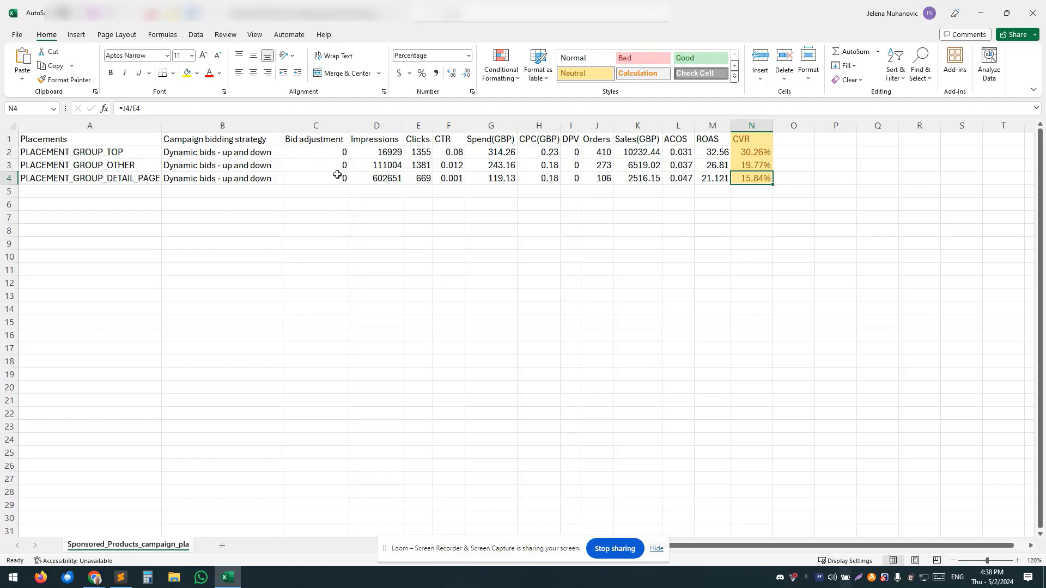
left_click(315, 151)
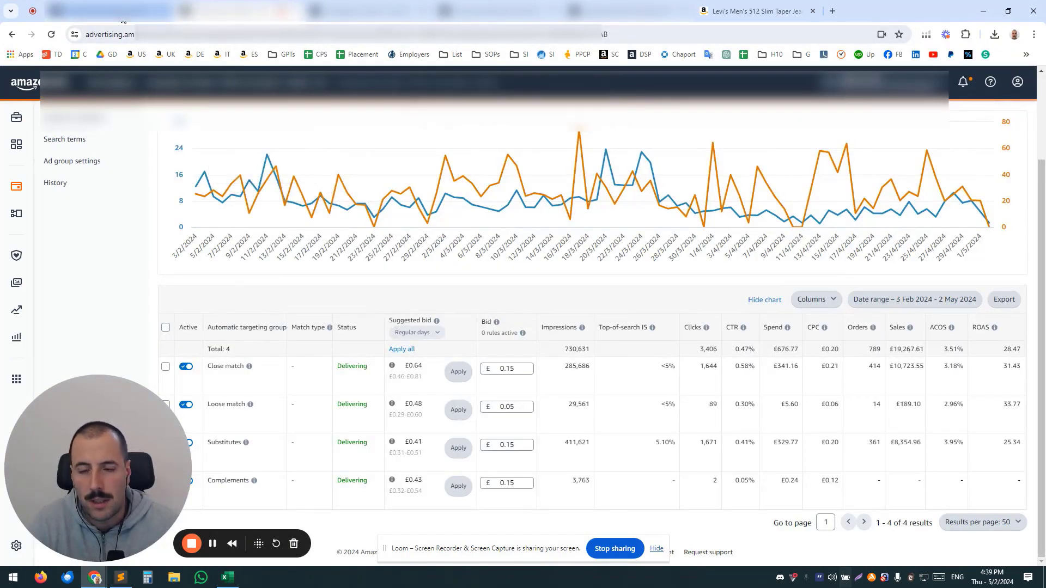
mouse_move(427, 223)
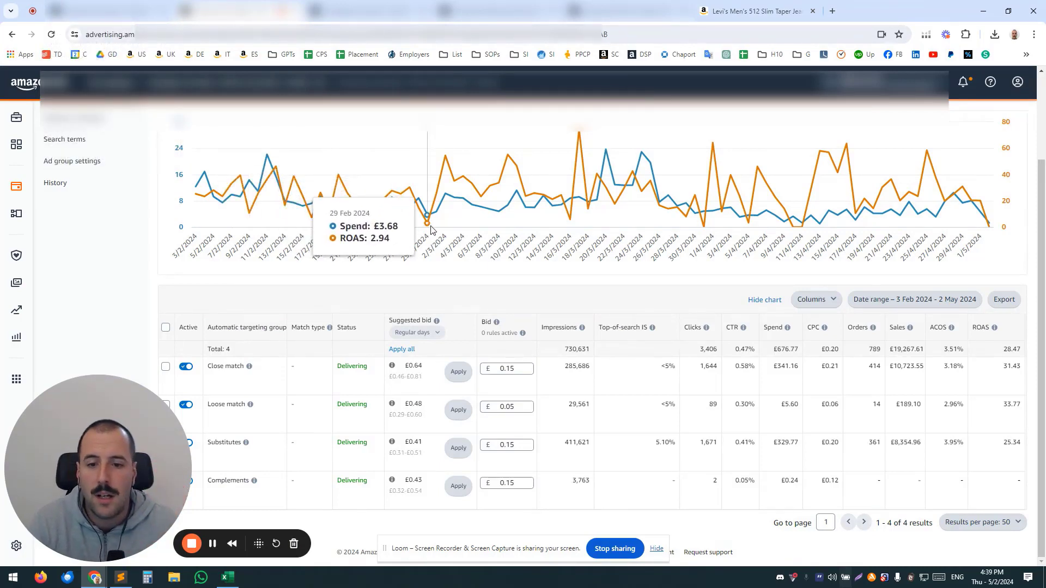
mouse_move(497, 271)
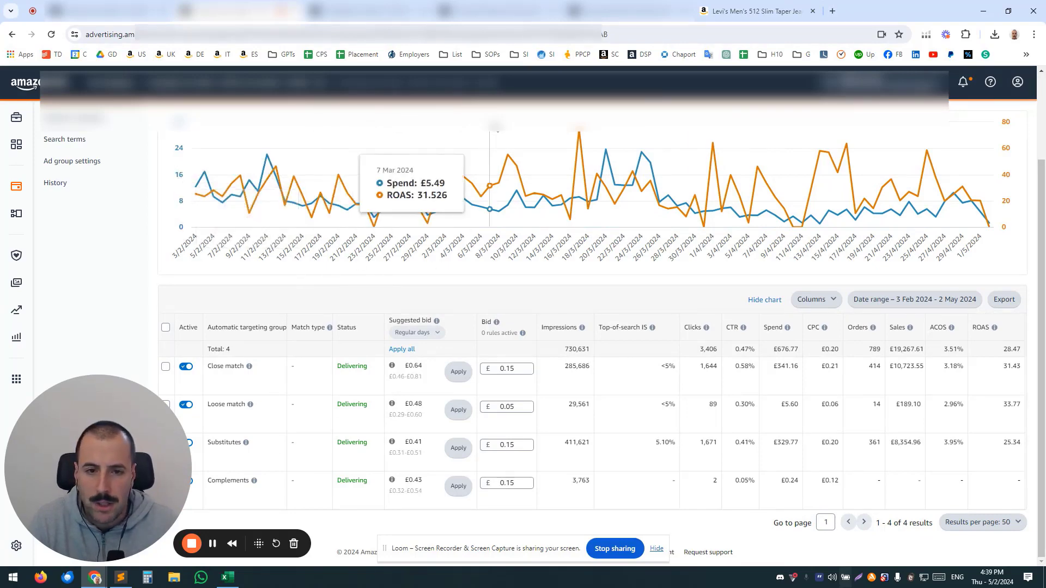
Show another ad group's keyword targeting: 87 keywords, £25.38 spend, 27.16 ROAS
left_click(60, 202)
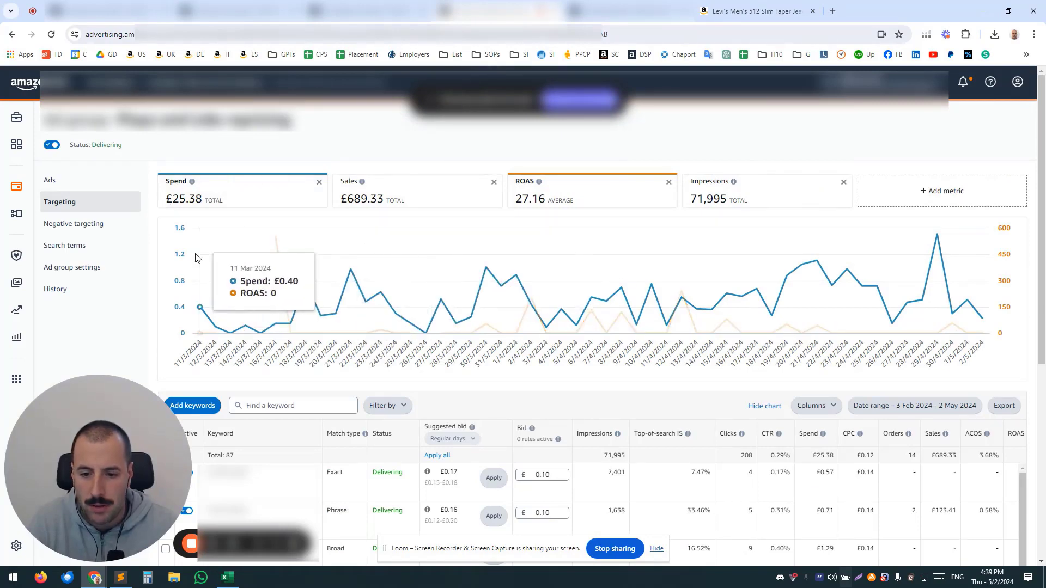
scroll("down", 3)
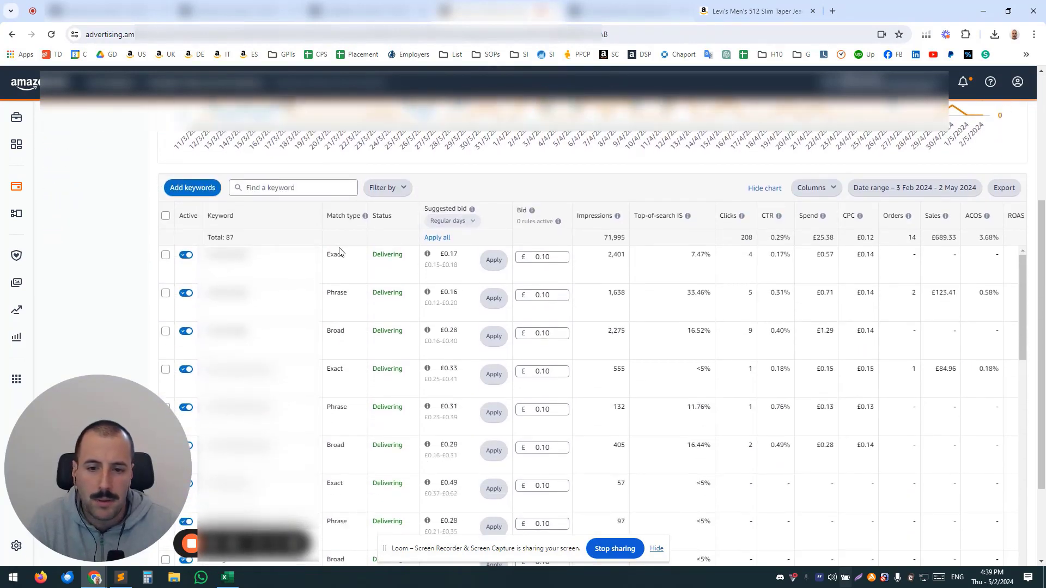
mouse_move(338, 417)
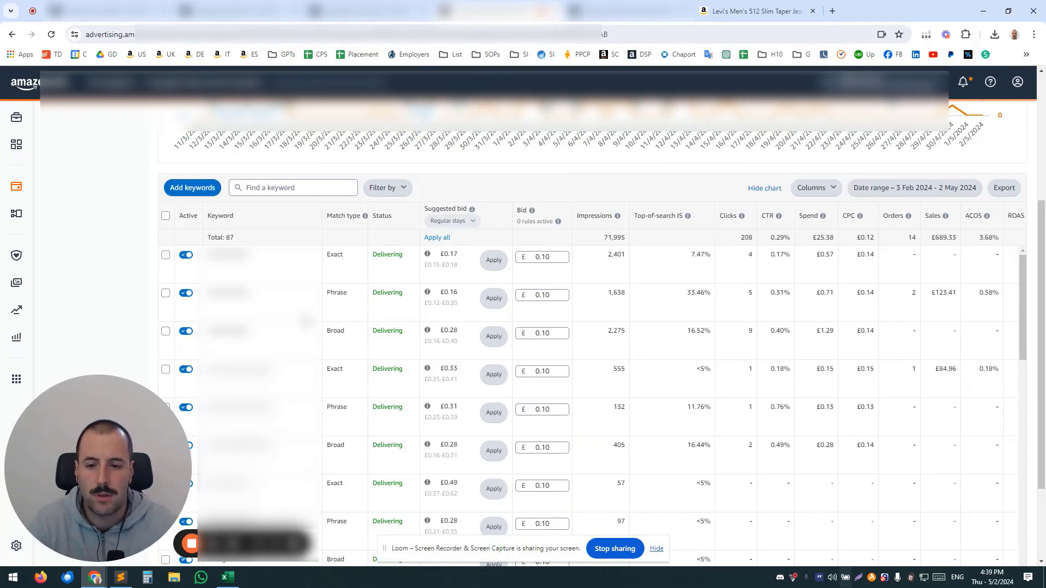
mouse_move(353, 268)
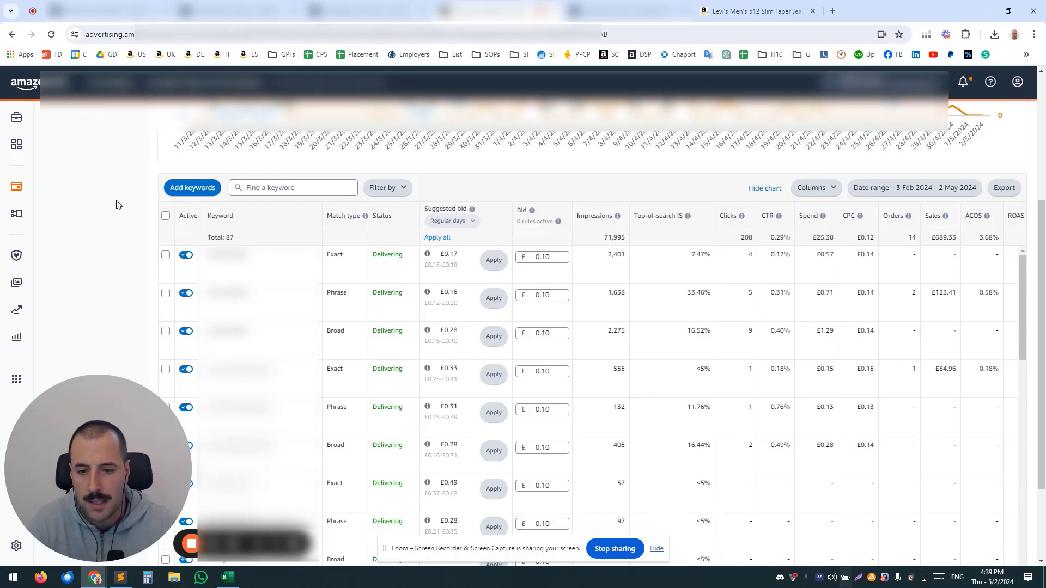
mouse_move(287, 244)
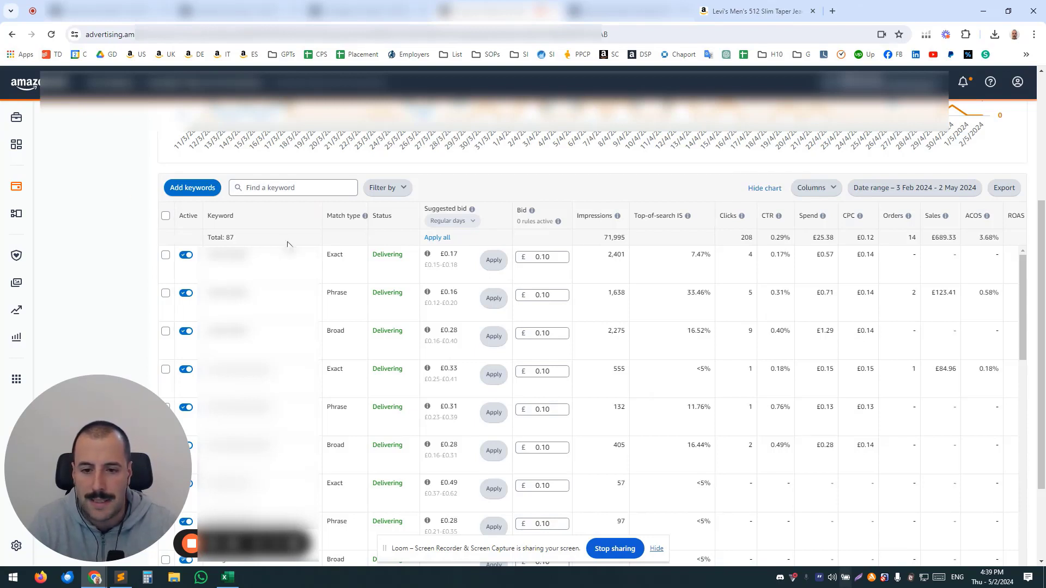
double_click(335, 254)
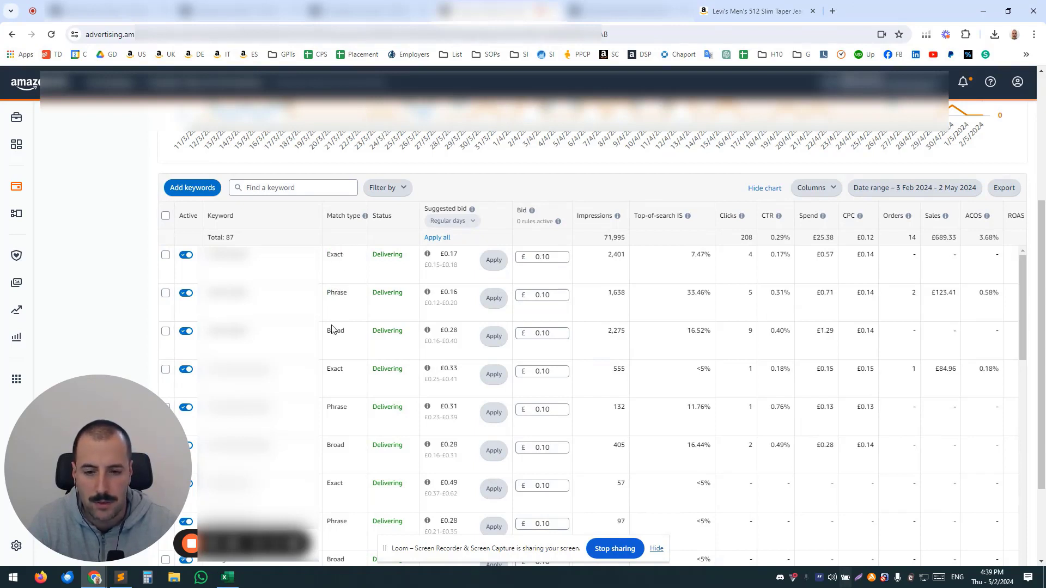
mouse_move(337, 330)
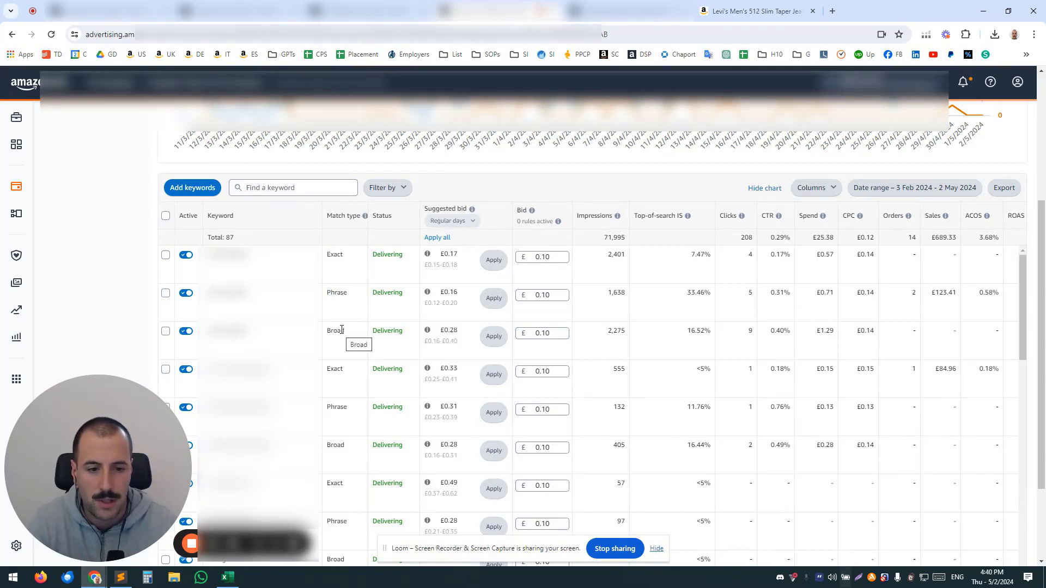
mouse_move(629, 317)
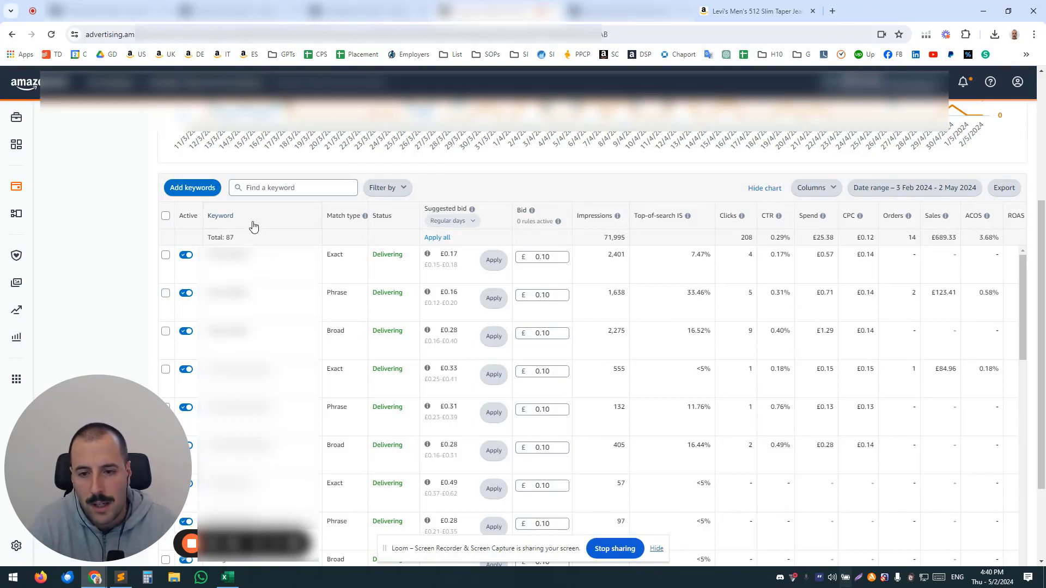
mouse_move(113, 242)
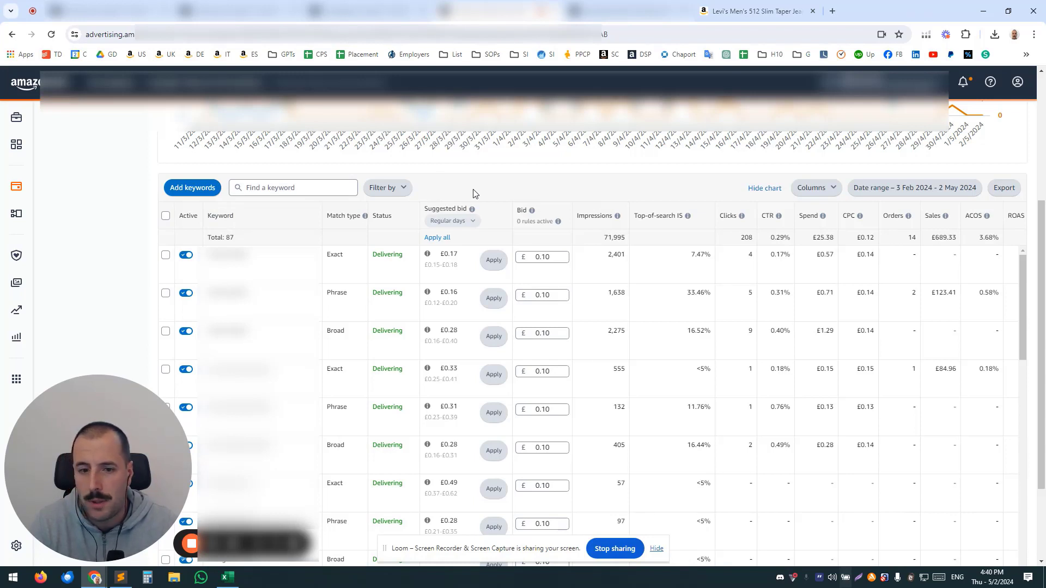
mouse_move(532, 186)
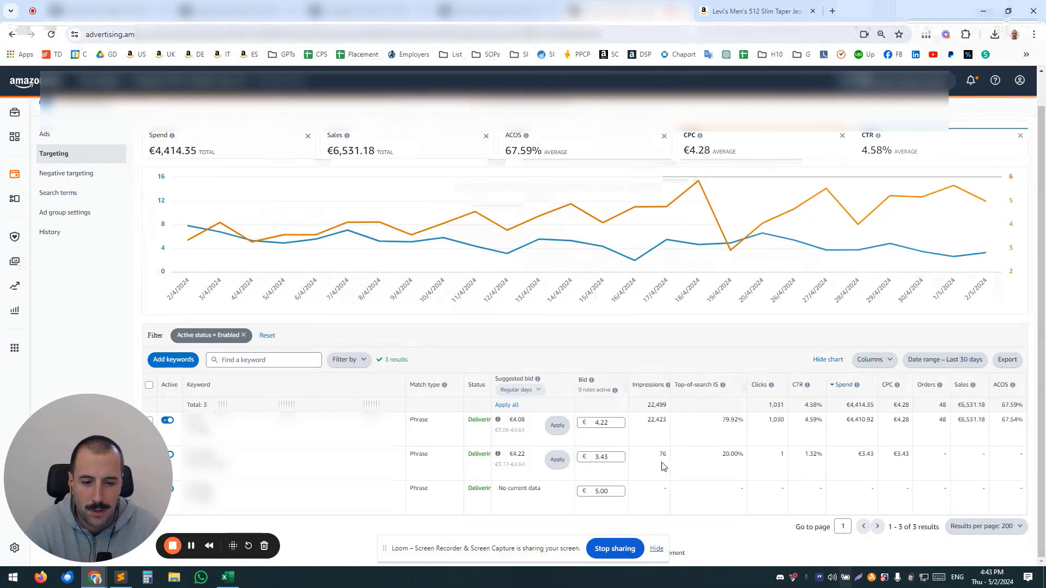
mouse_move(673, 471)
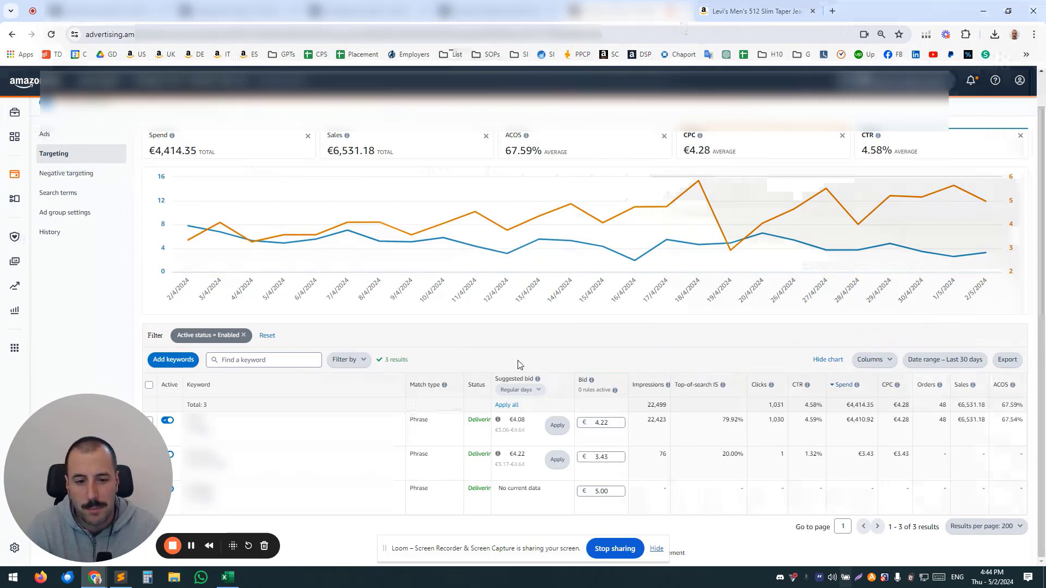
mouse_move(527, 336)
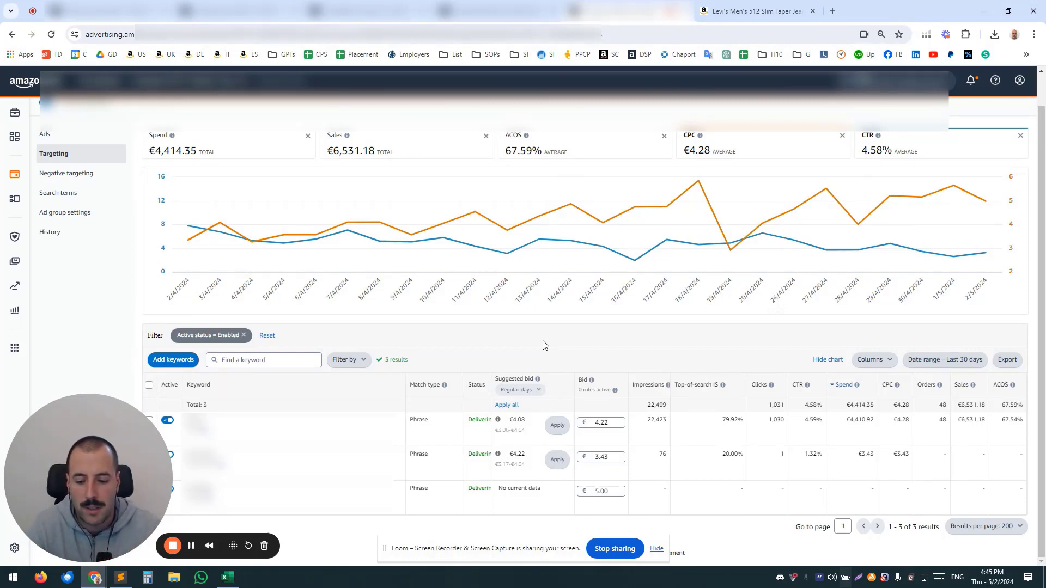
mouse_move(541, 326)
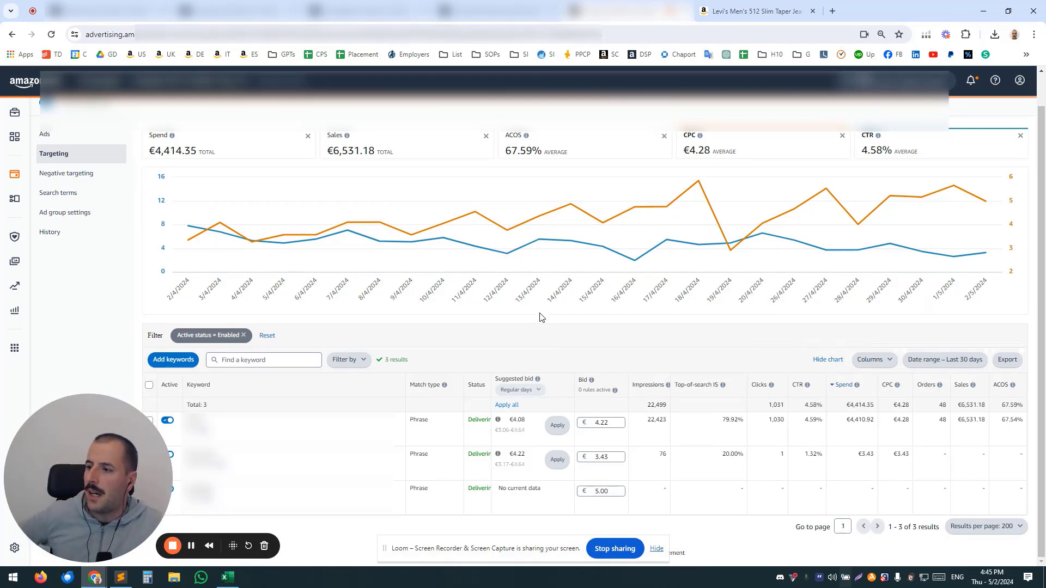
mouse_move(538, 297)
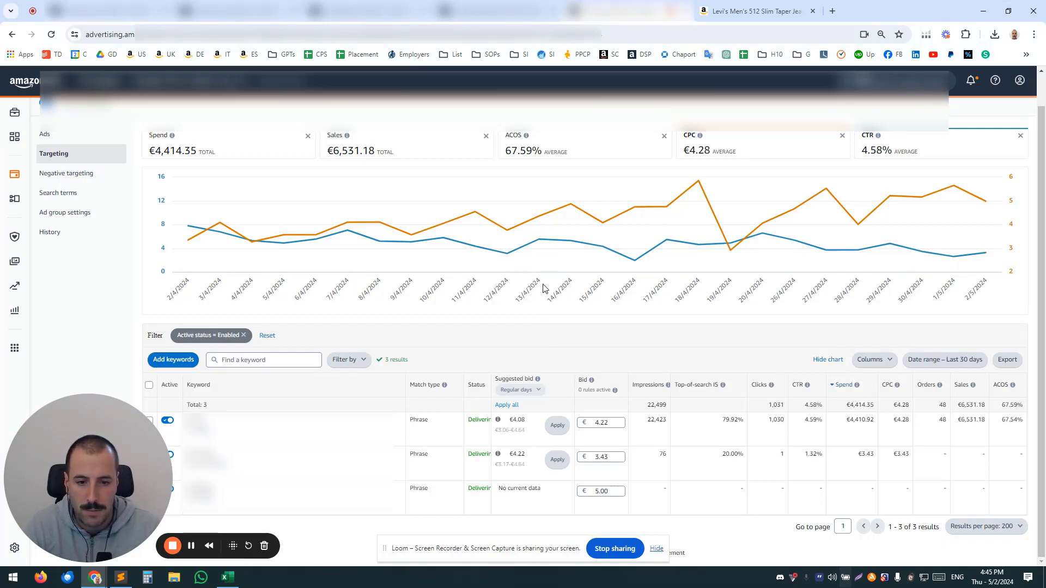
mouse_move(547, 283)
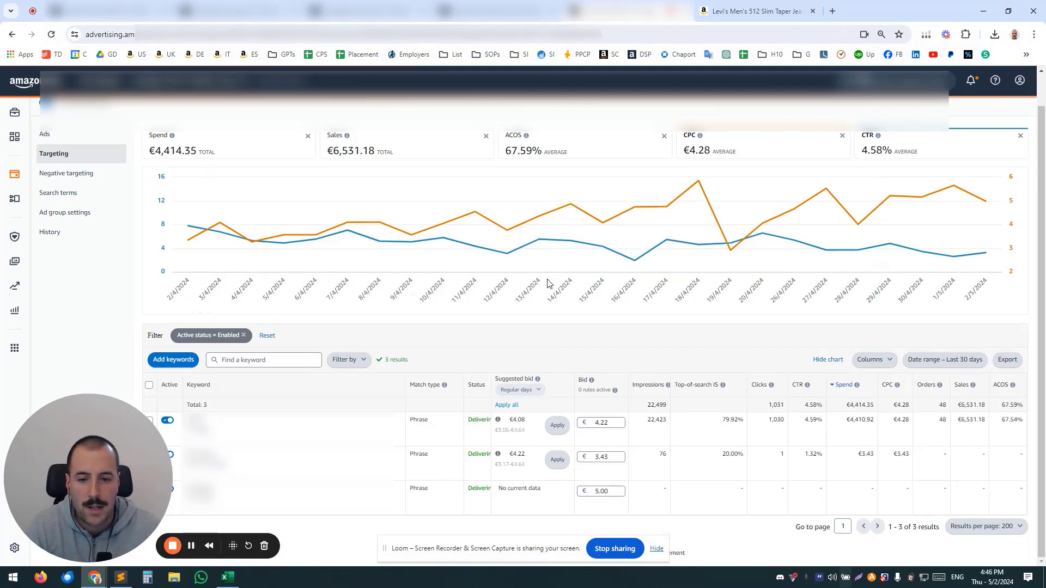
mouse_move(423, 296)
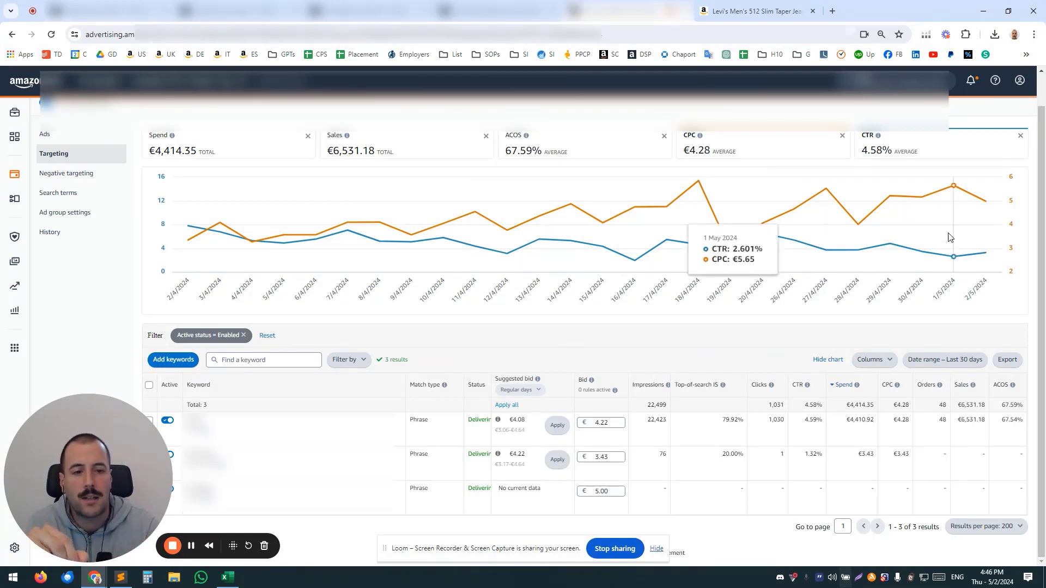
Switch to the Levi's 512 Slim Taper Jeans listing and scroll to the sponsored ENZO ads
left_click(757, 11)
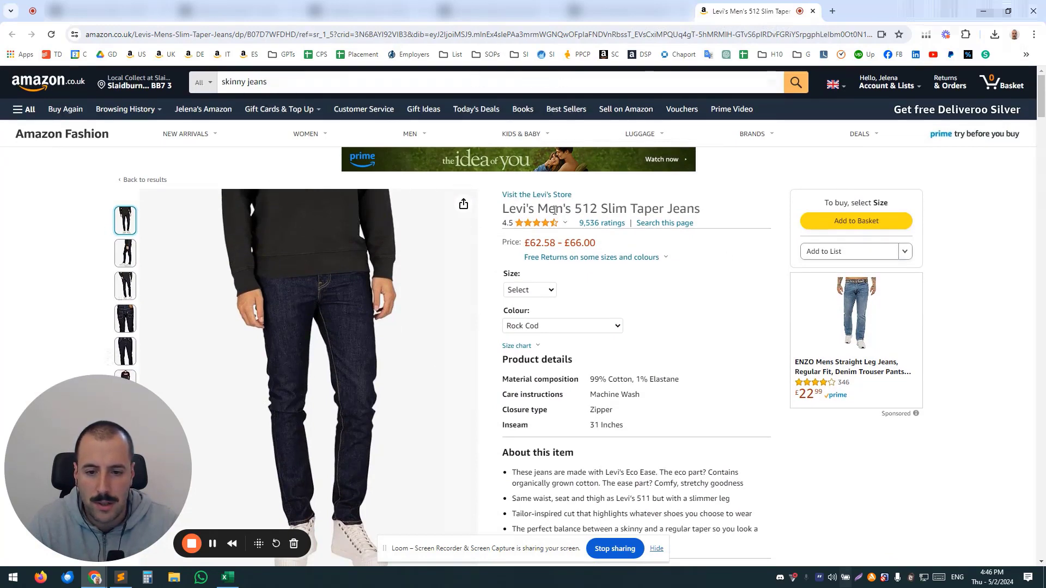
scroll("down", 3)
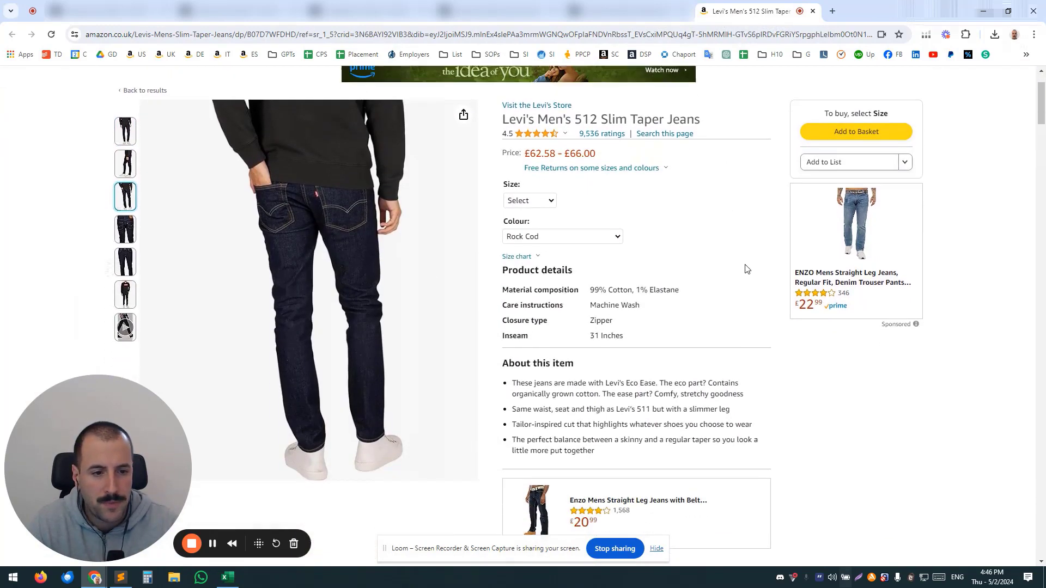
scroll("down", 3)
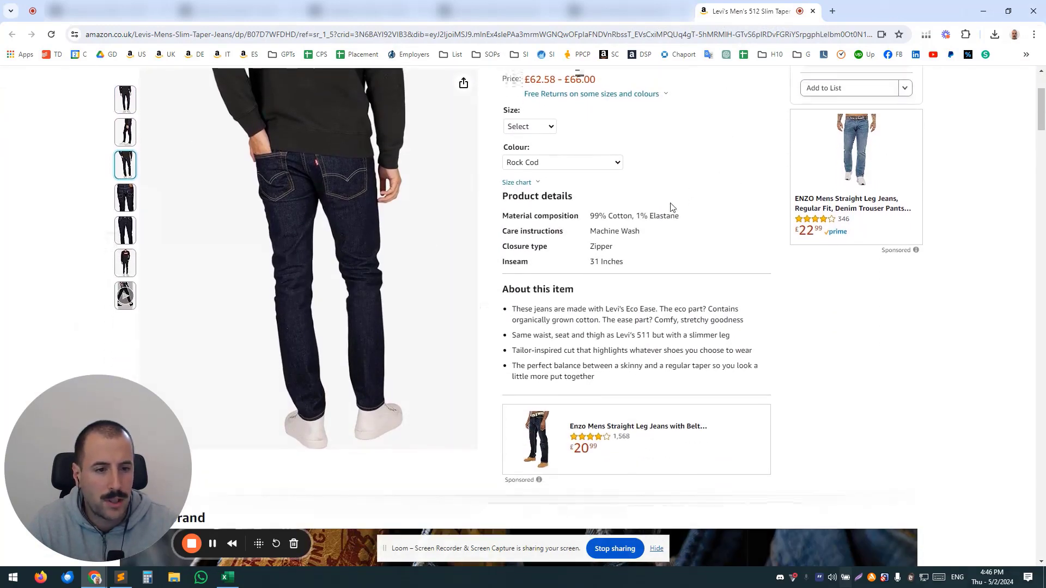
mouse_move(764, 222)
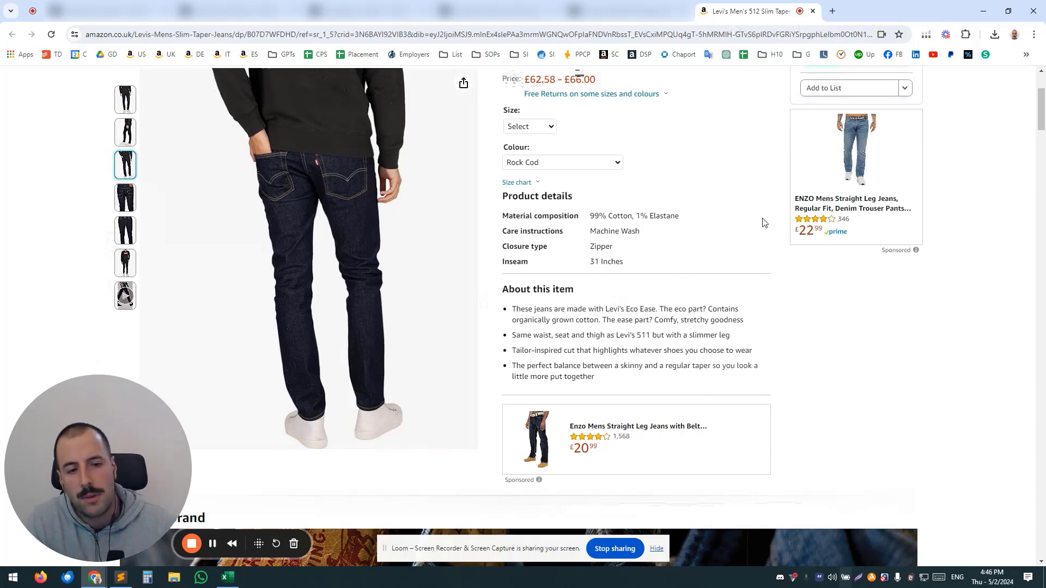
mouse_move(766, 193)
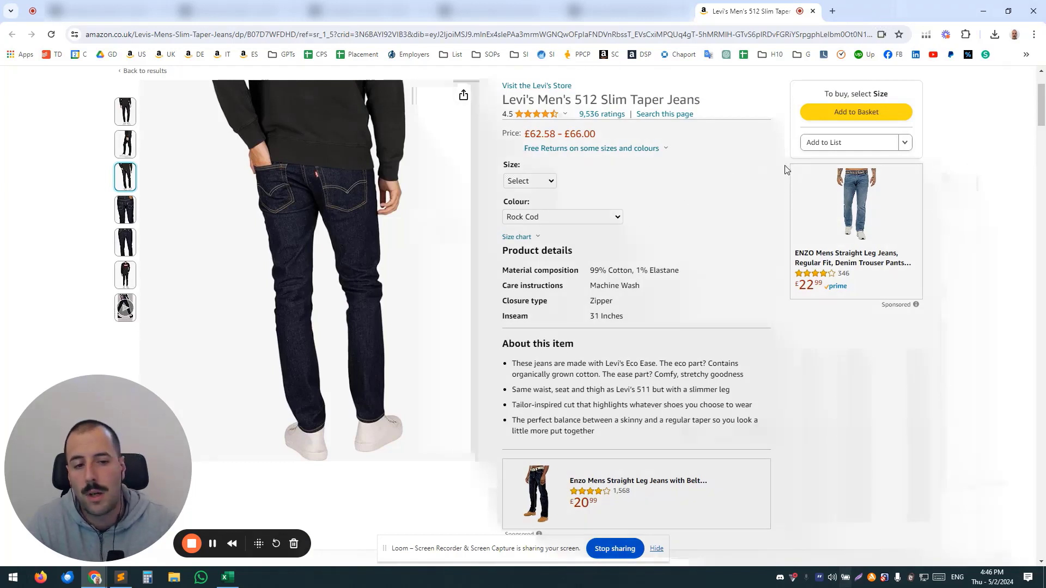
mouse_move(672, 296)
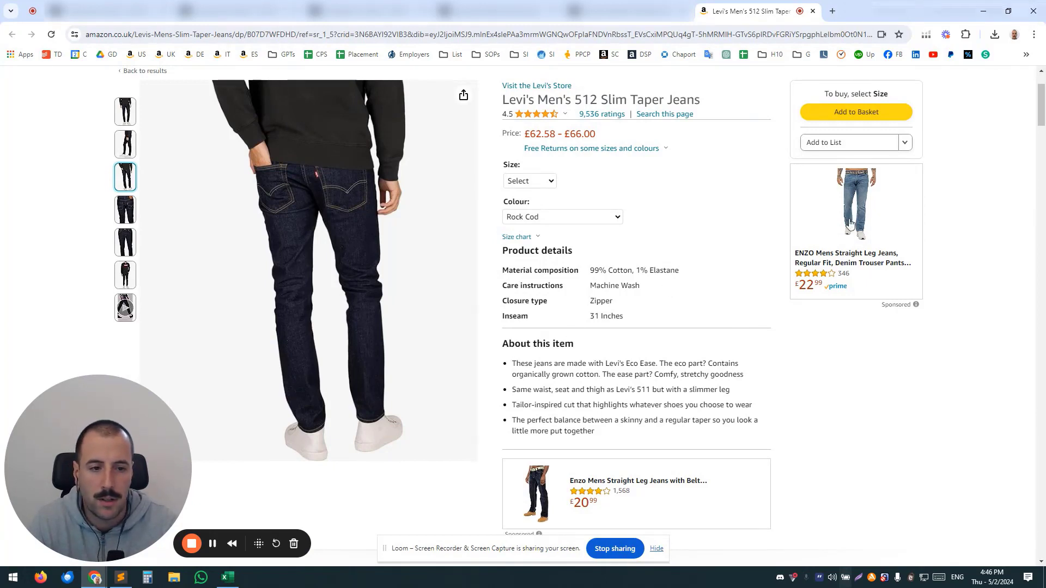
mouse_move(761, 254)
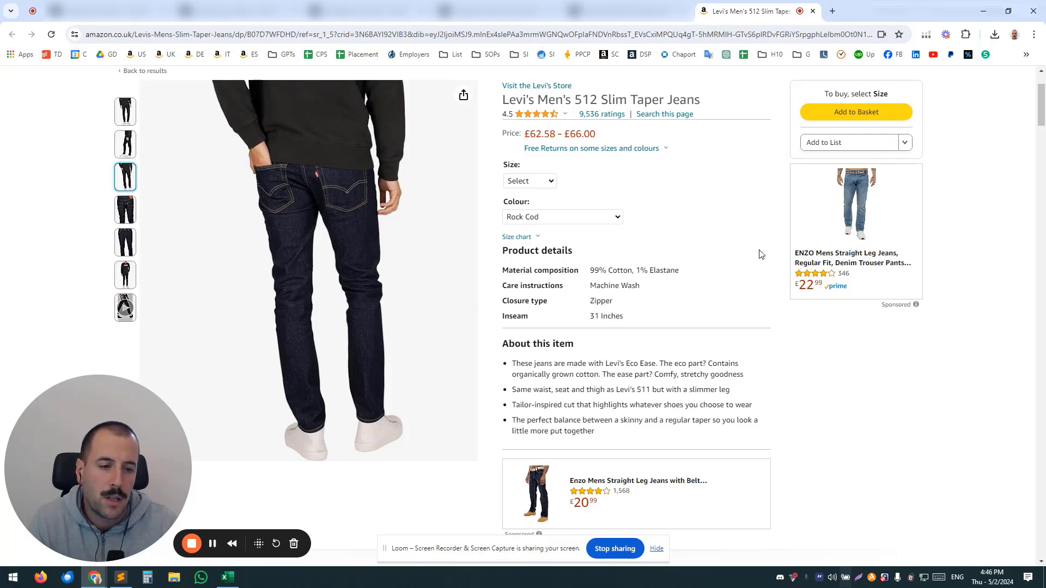
mouse_move(756, 400)
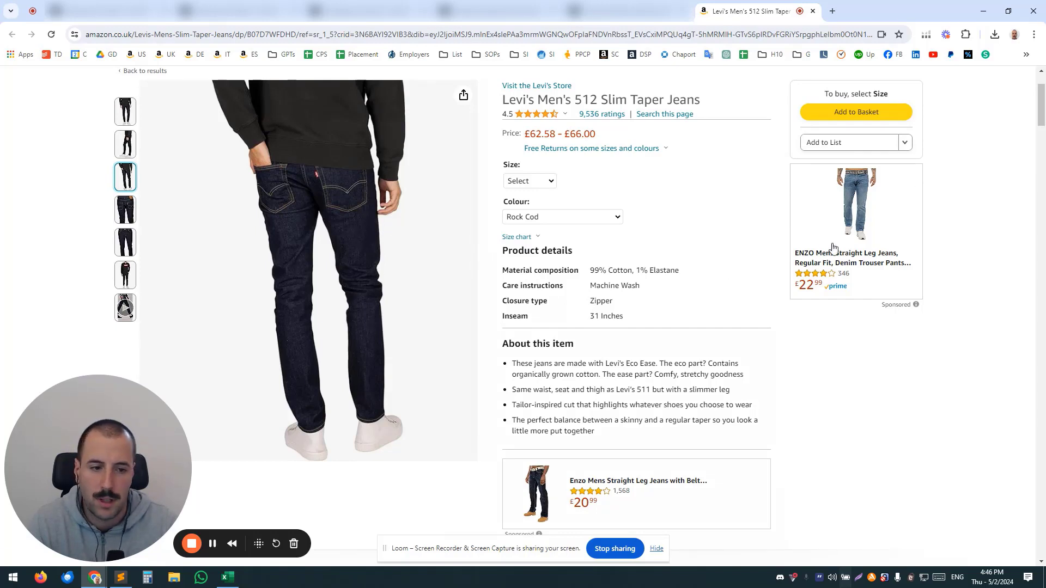
mouse_move(860, 186)
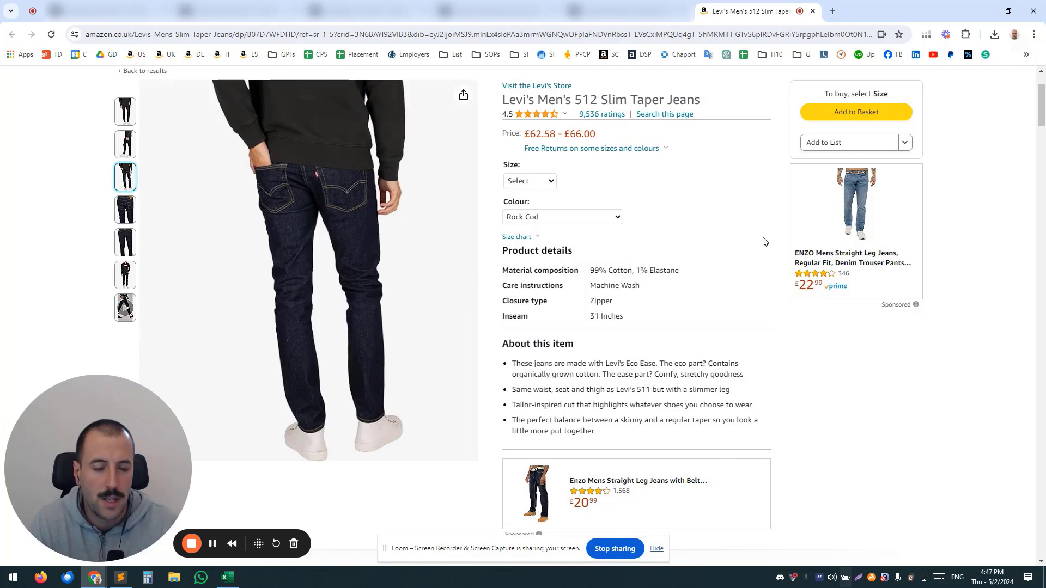
mouse_move(742, 253)
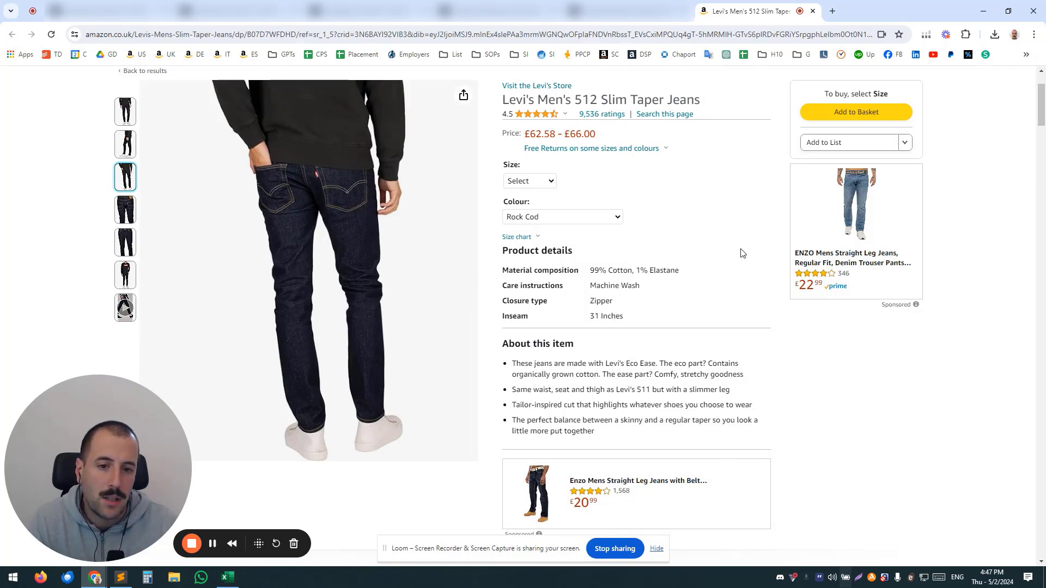
mouse_move(947, 203)
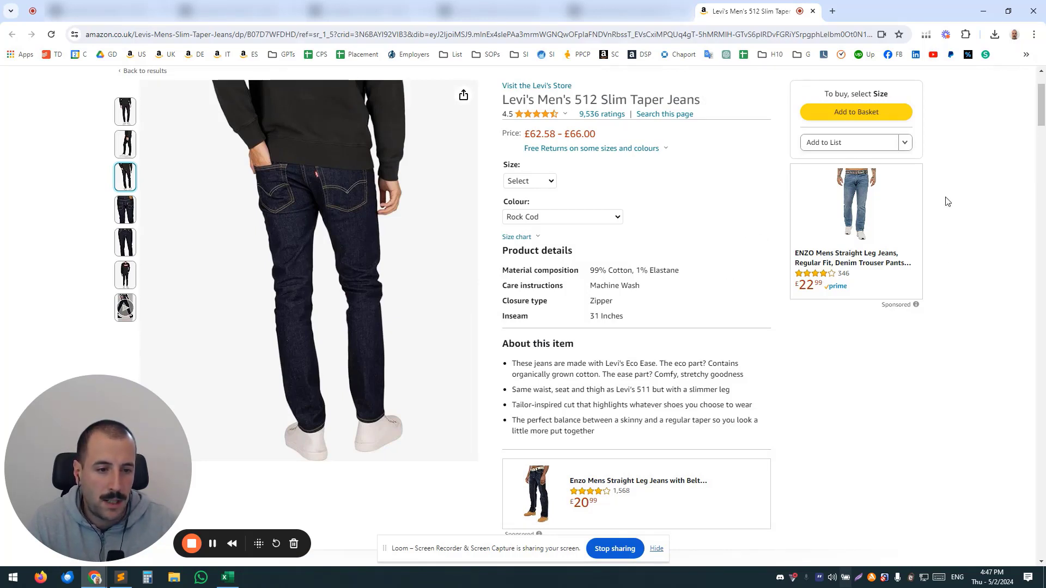
mouse_move(631, 249)
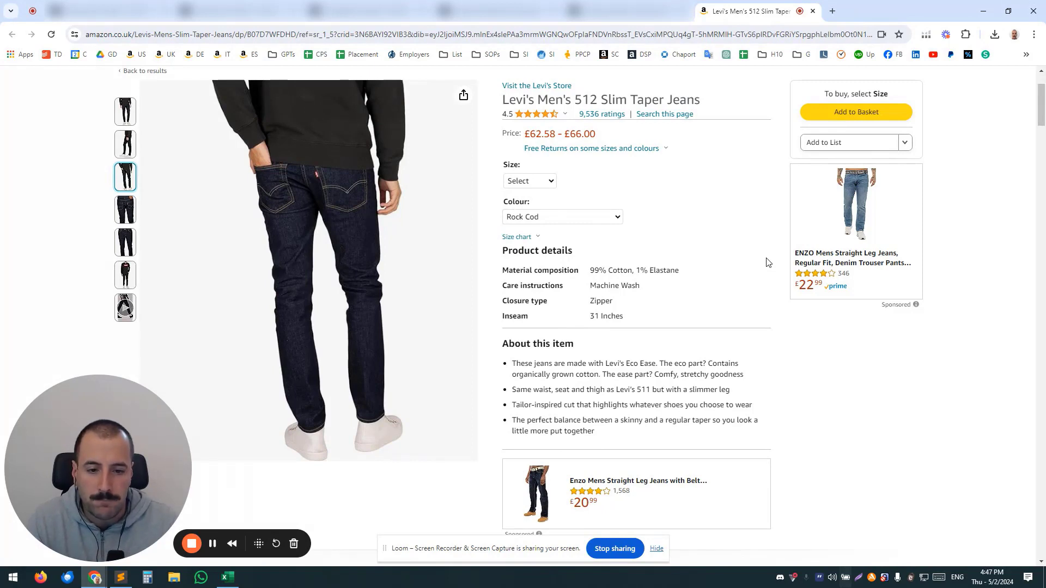
mouse_move(729, 249)
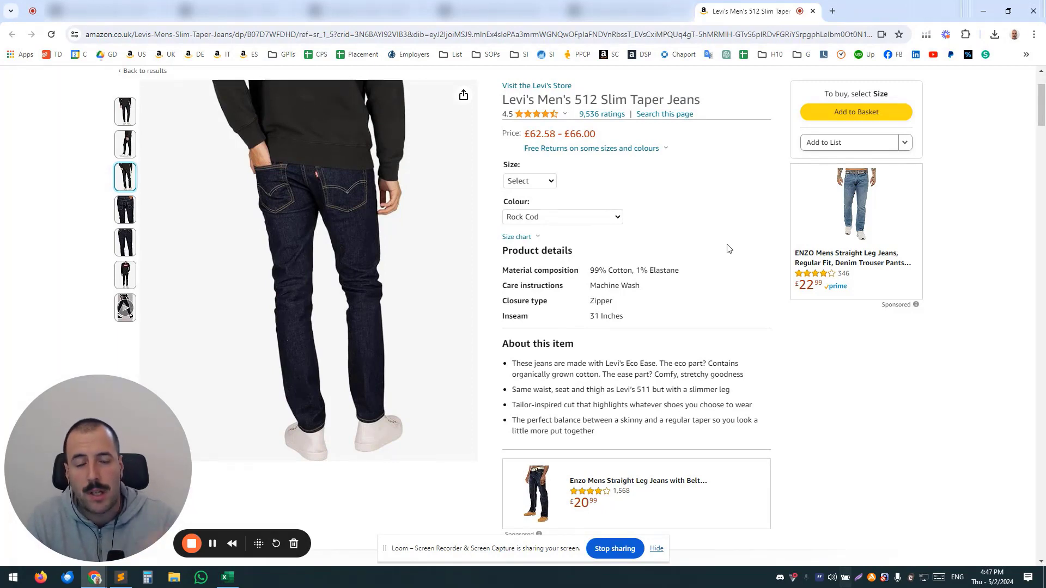